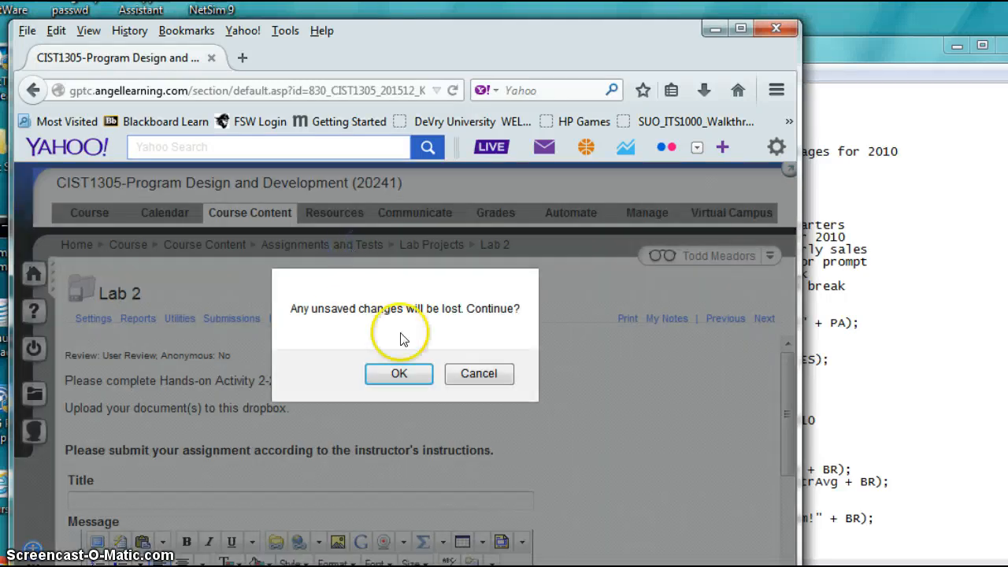
Step: Discard the unsaved submission and reopen Lab 2 from the Lab Projects folder
left_click(398, 373)
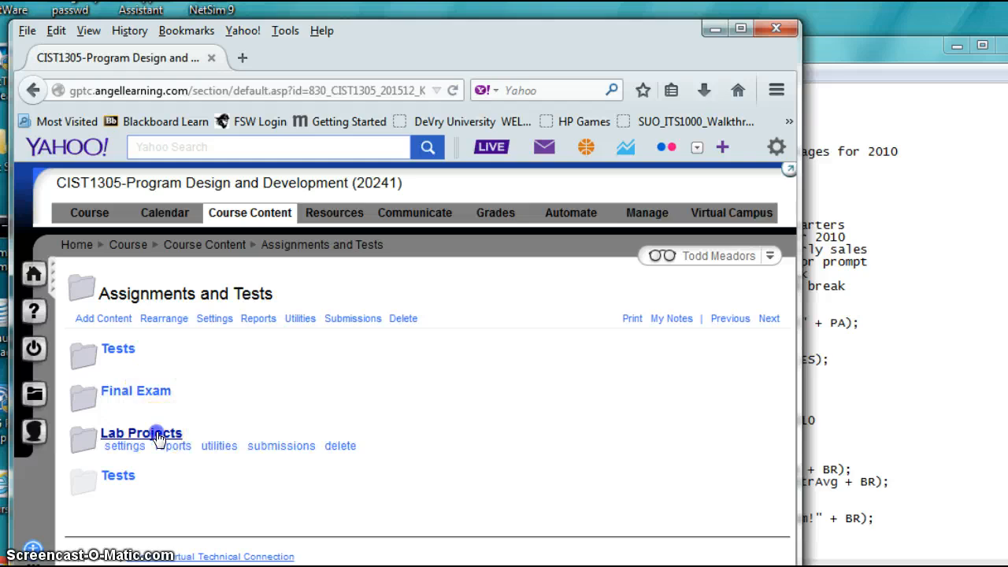
left_click(142, 431)
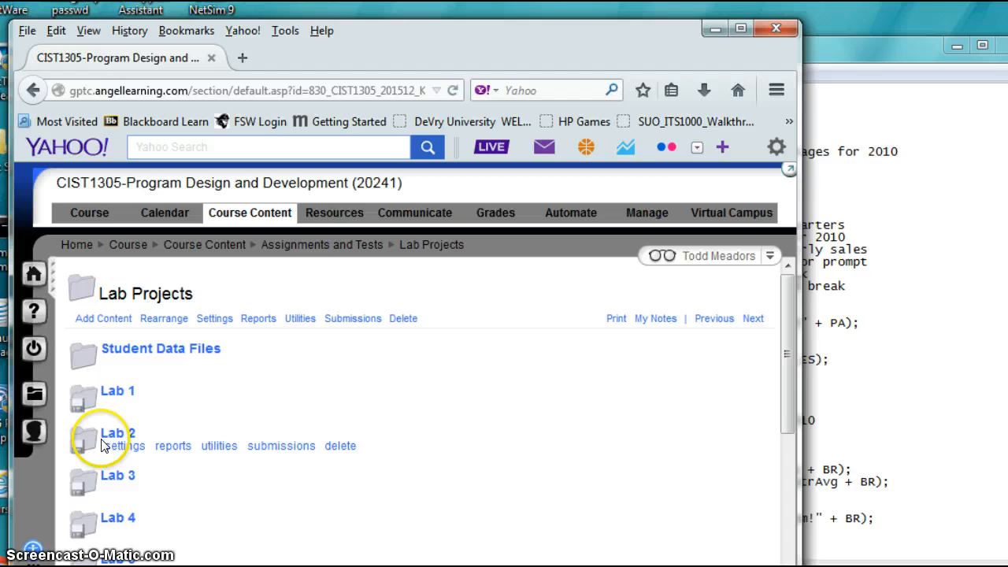
left_click(116, 431)
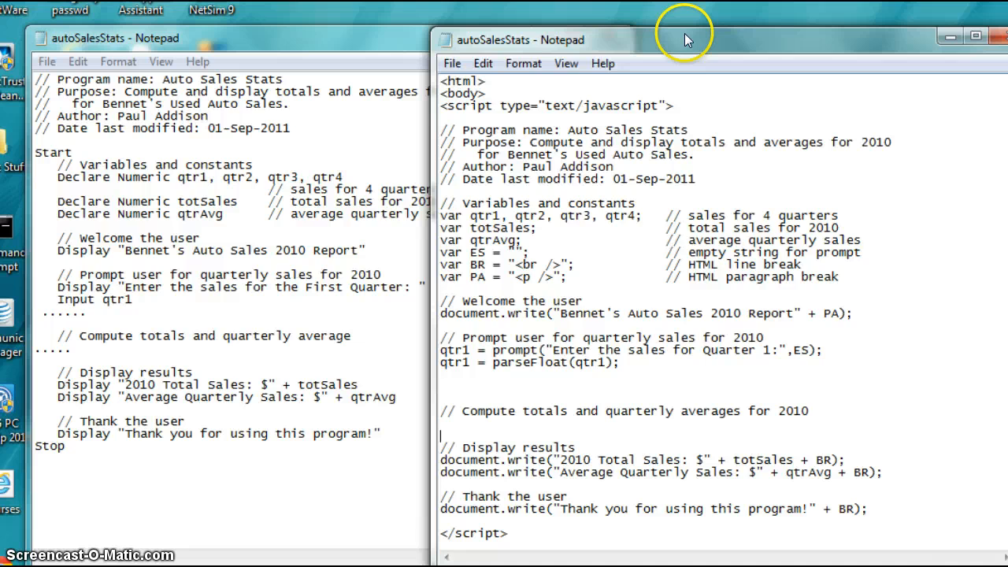
mouse_move(687, 40)
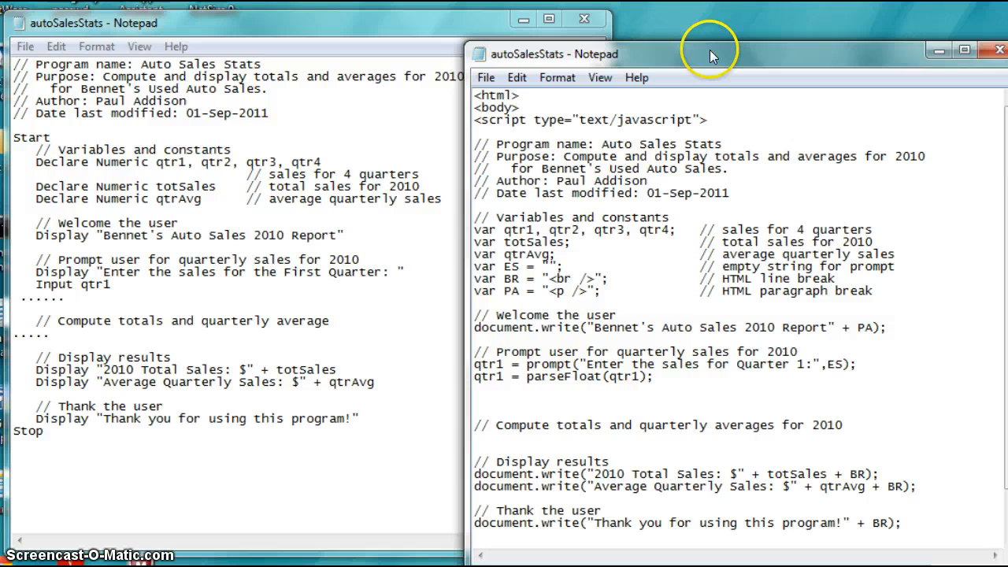
Step: Minimize the JavaScript window and highlight the dotted placeholder line in the pseudocode
left_click(998, 49)
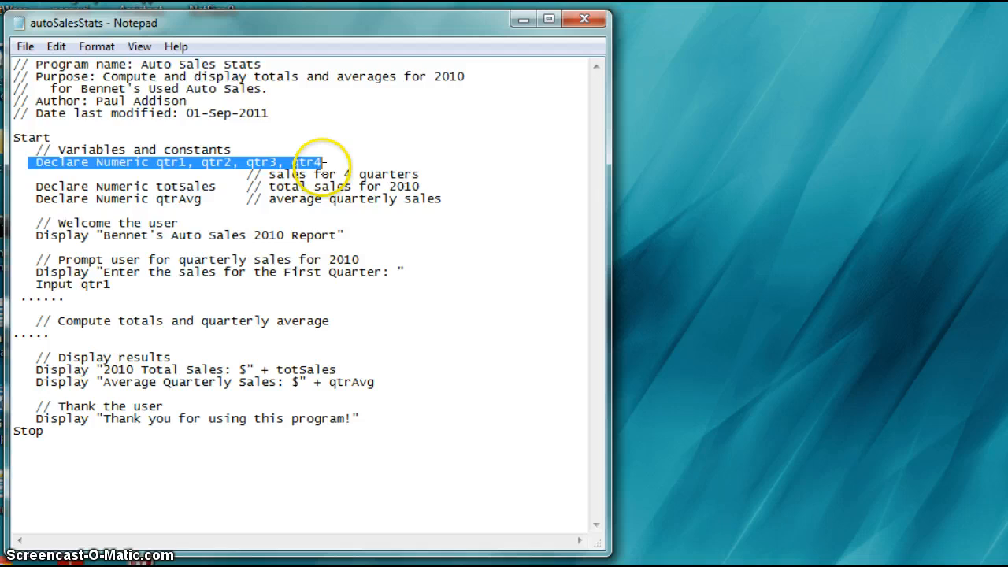
mouse_move(283, 186)
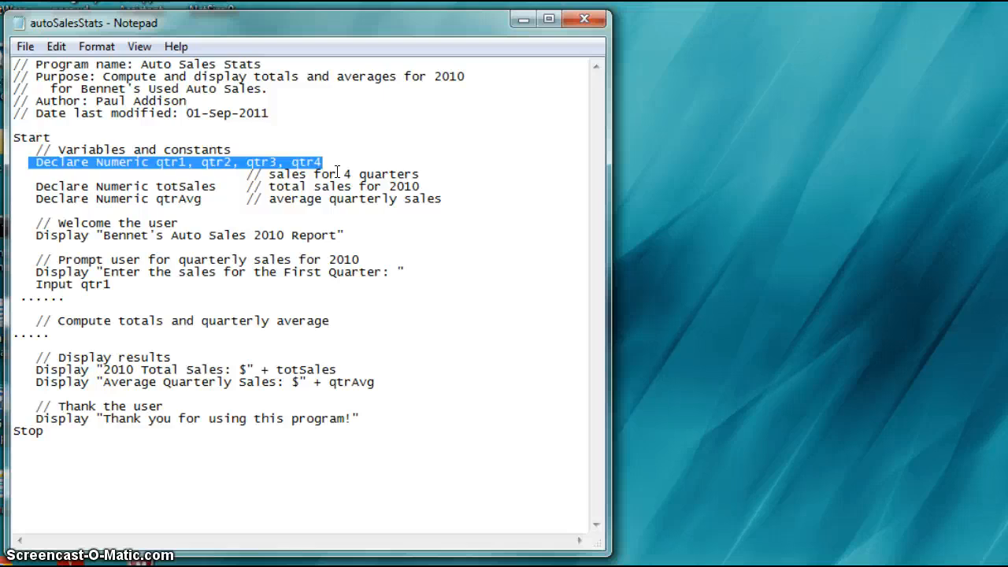
double_click(71, 283)
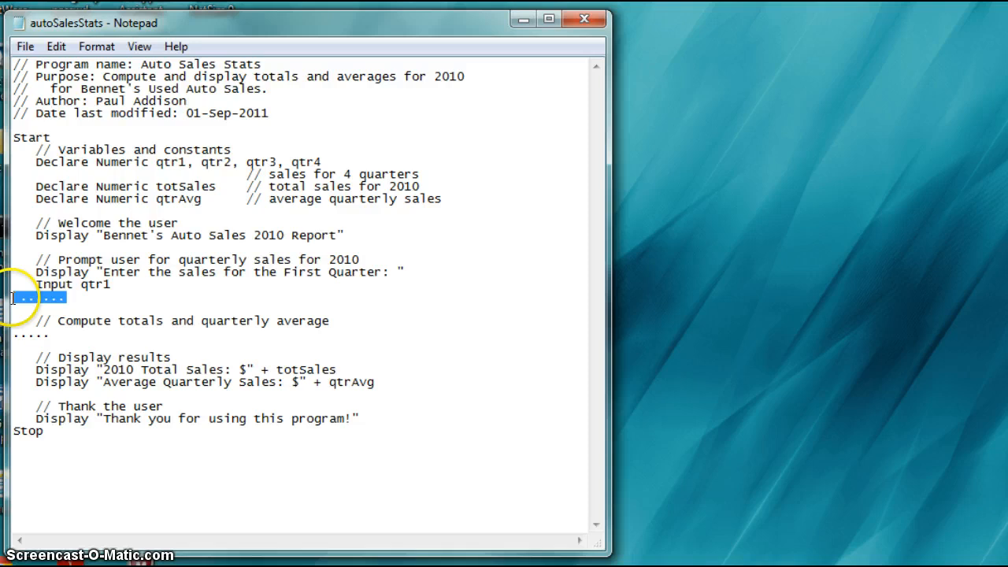
mouse_move(123, 283)
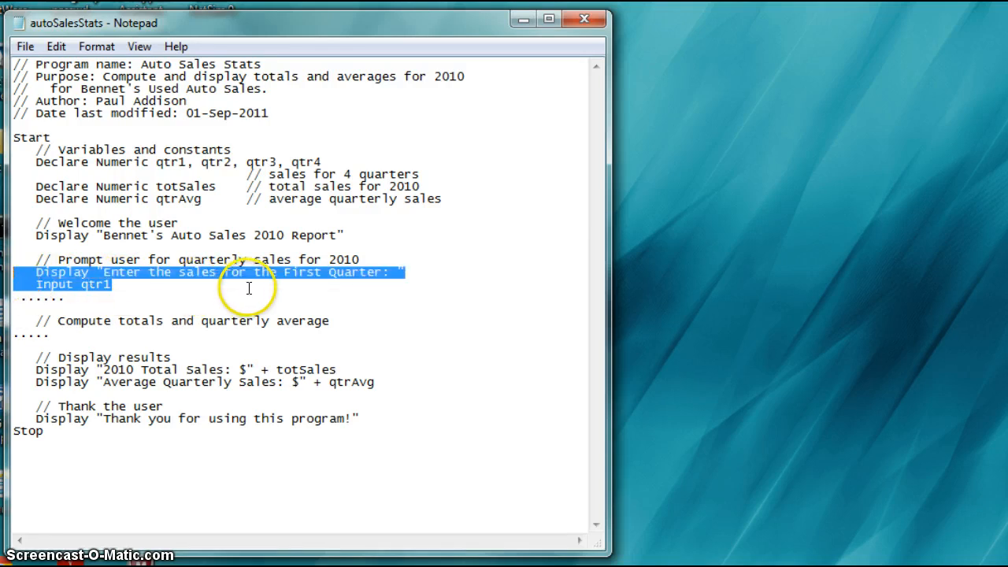
mouse_move(300, 284)
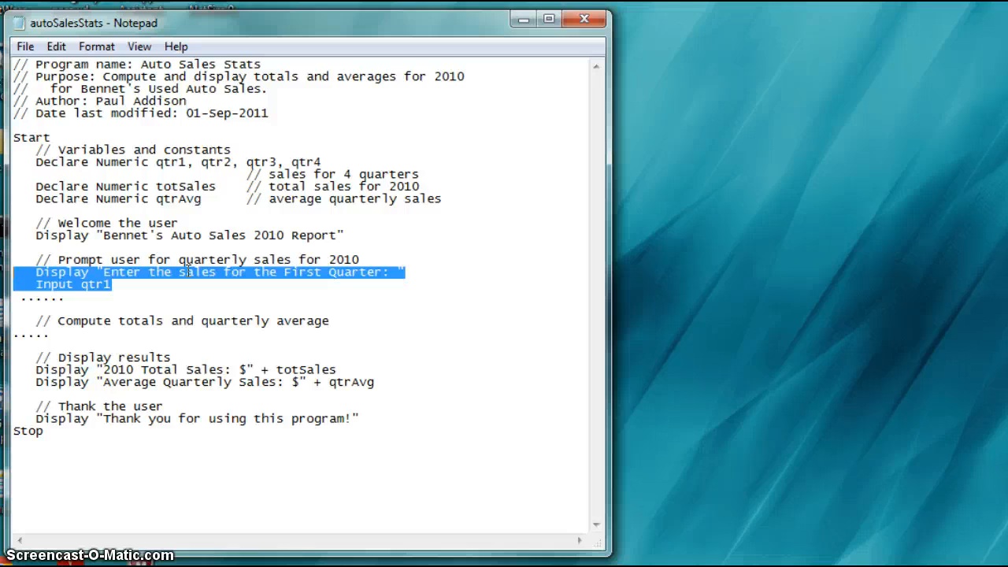
Step: Highlight the prompt/input lines, totSales and qtrAvg in the Auto Sales Stats pseudocode
left_click(110, 284)
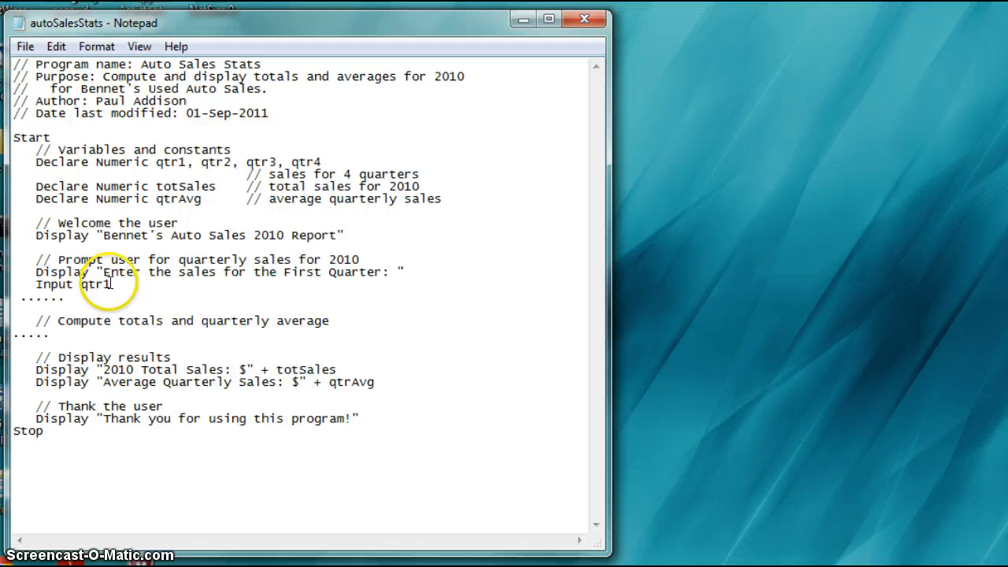
left_click_drag(36, 271, 111, 284)
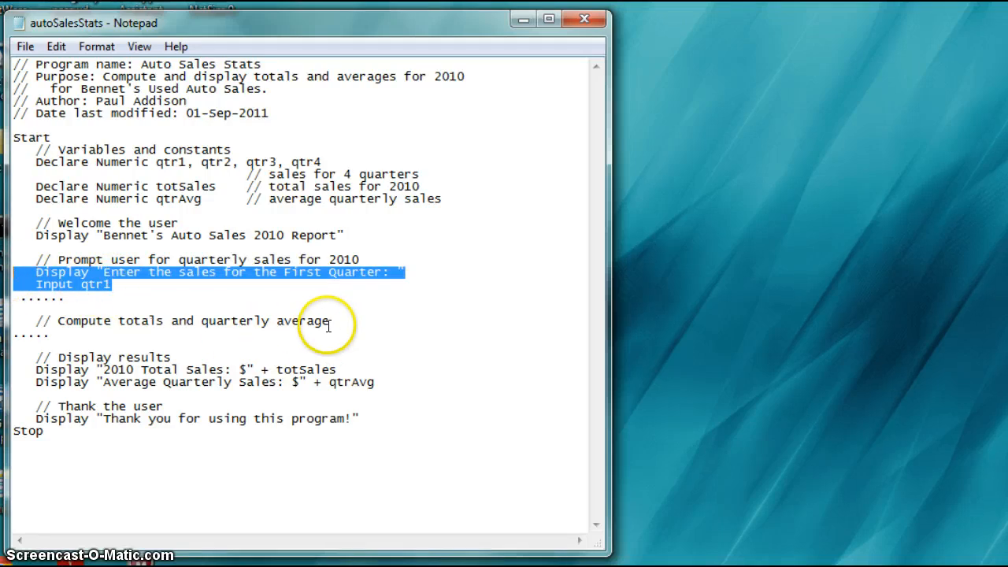
mouse_move(98, 341)
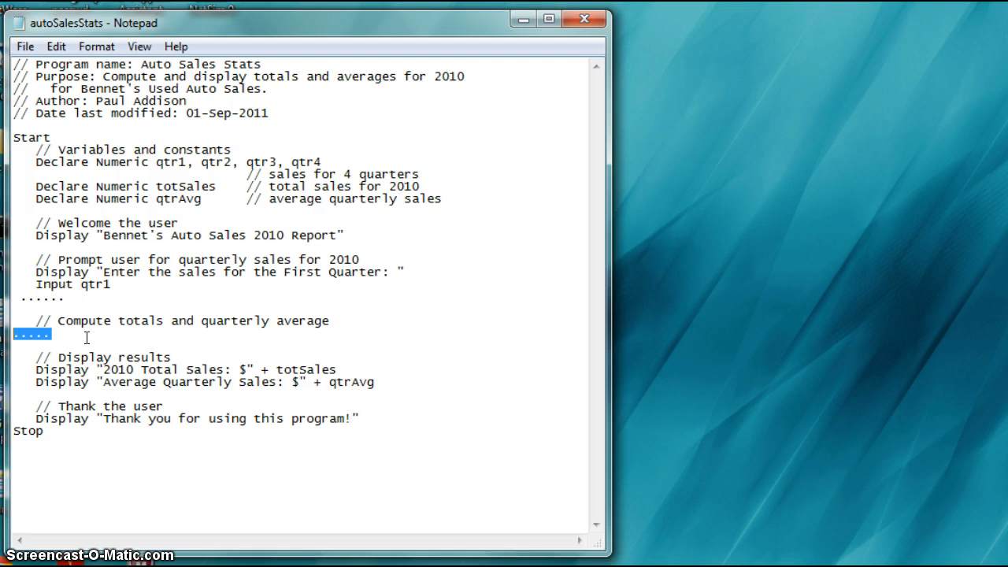
mouse_move(219, 186)
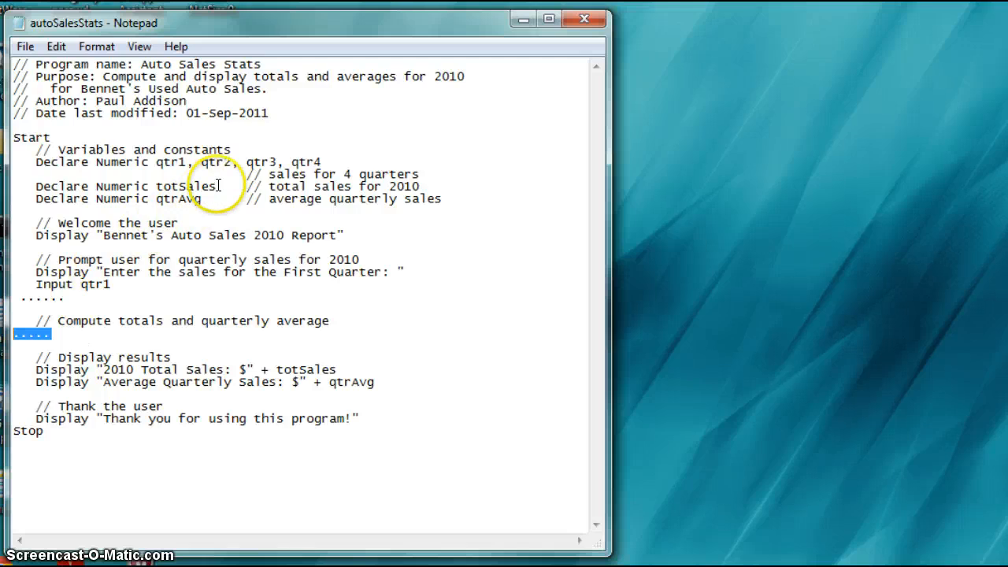
double_click(179, 186)
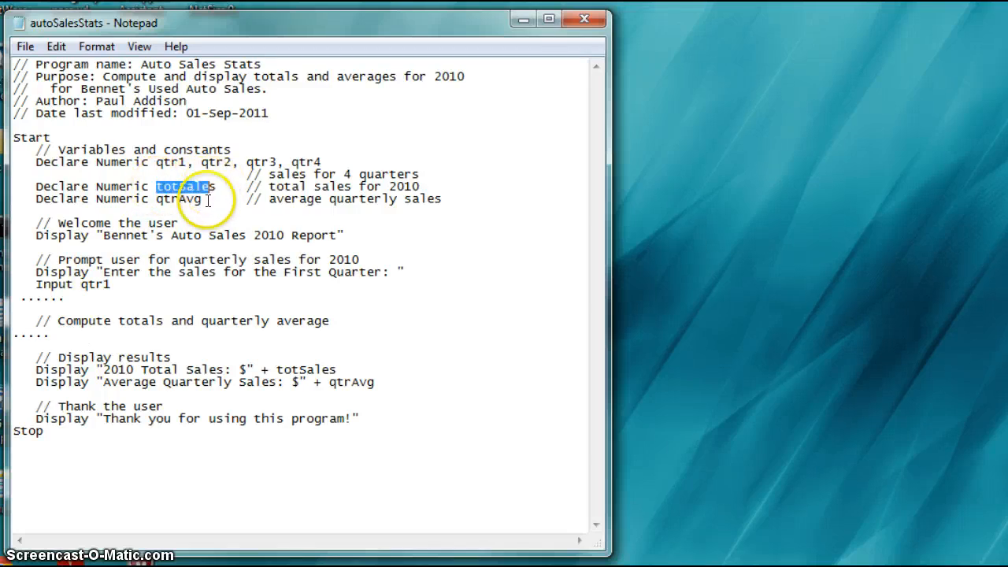
double_click(186, 199)
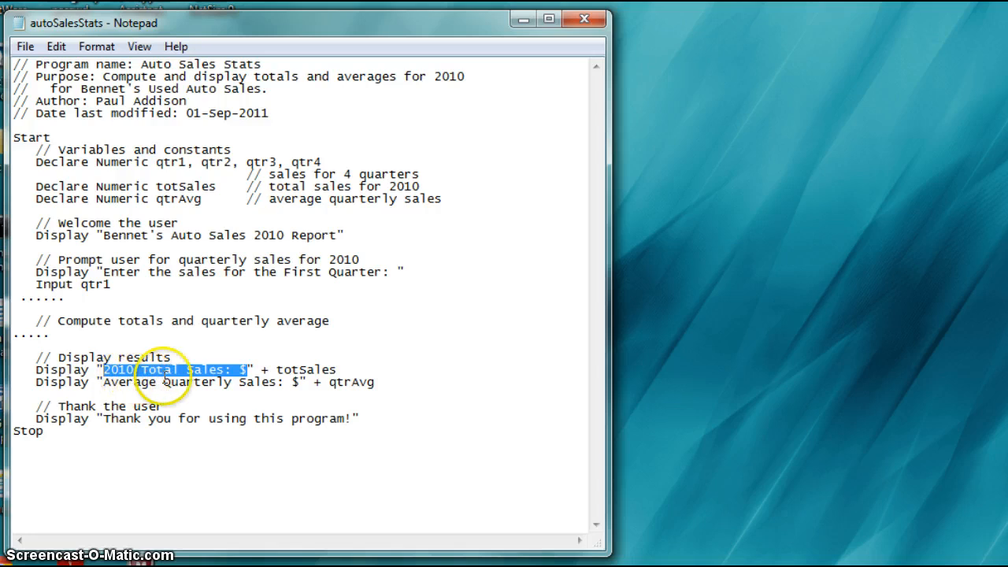
mouse_move(281, 370)
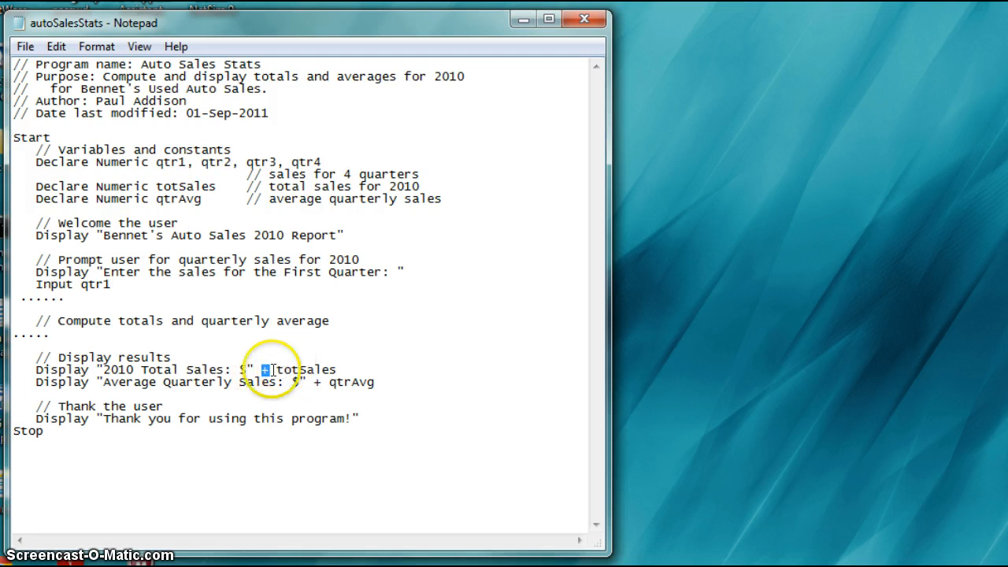
mouse_move(170, 251)
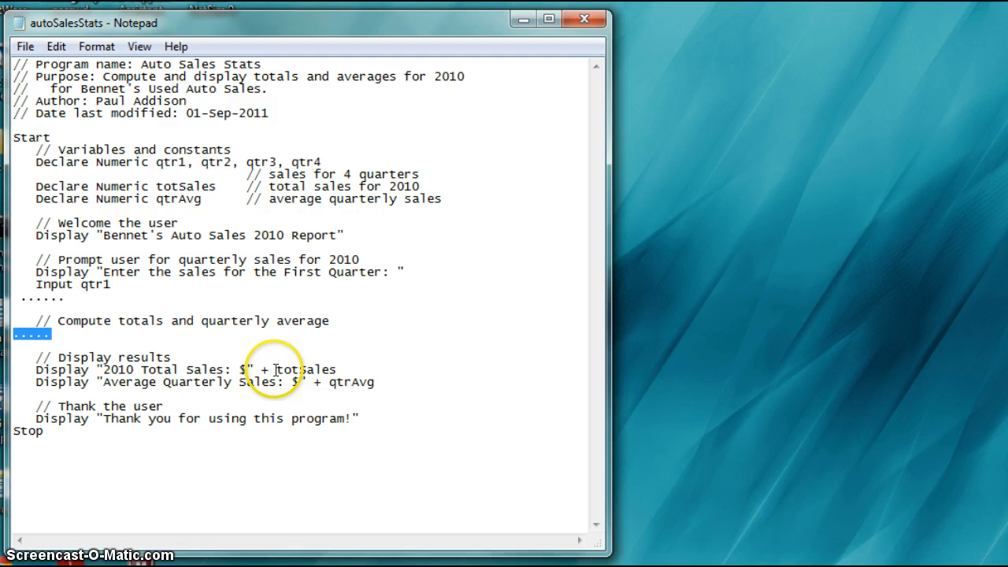
double_click(341, 383)
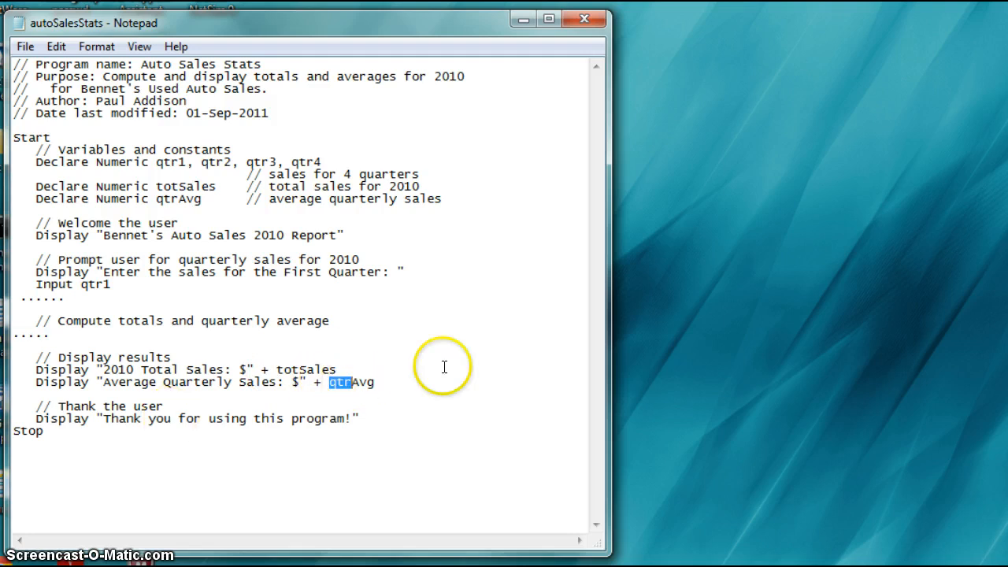
mouse_move(463, 463)
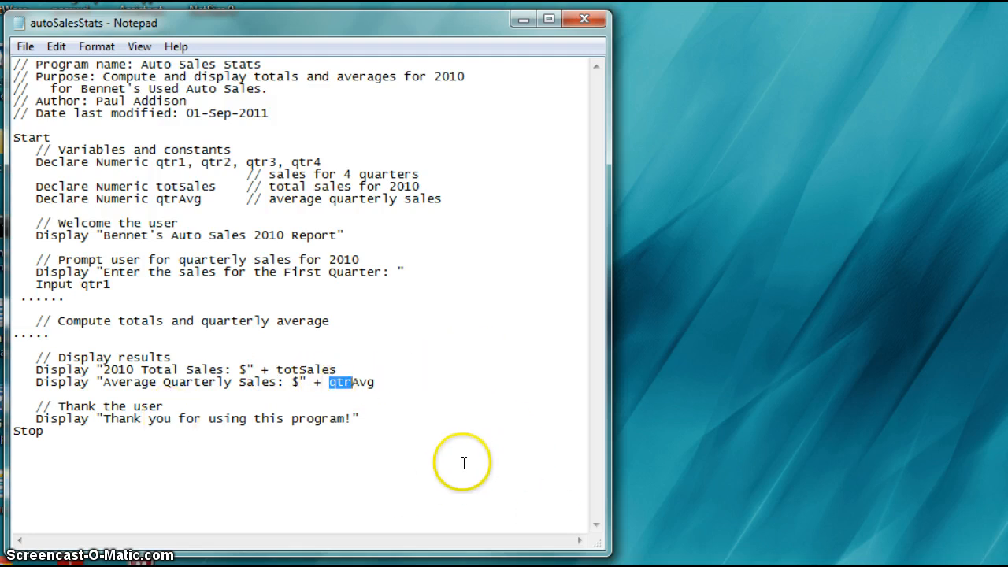
mouse_move(469, 453)
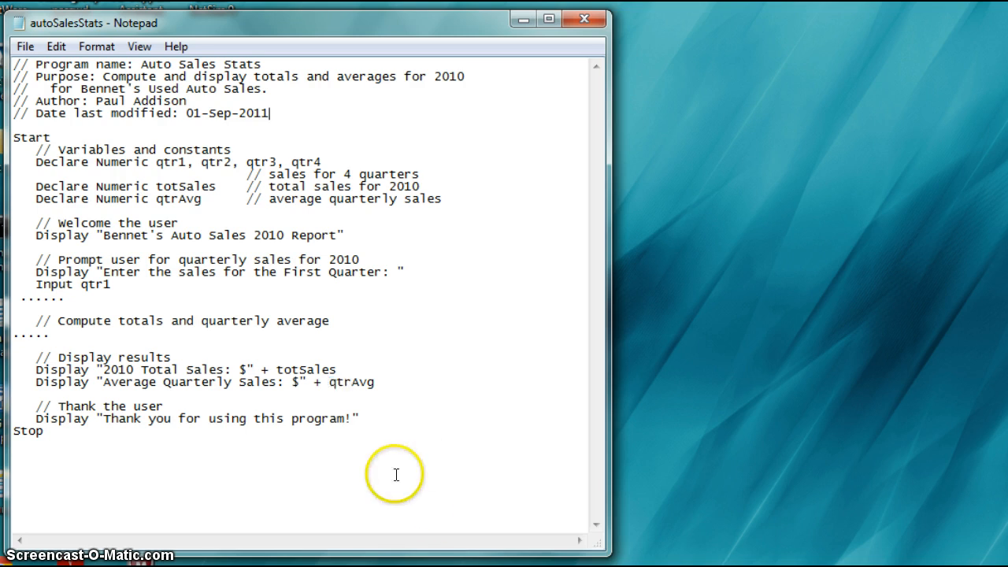
mouse_move(381, 366)
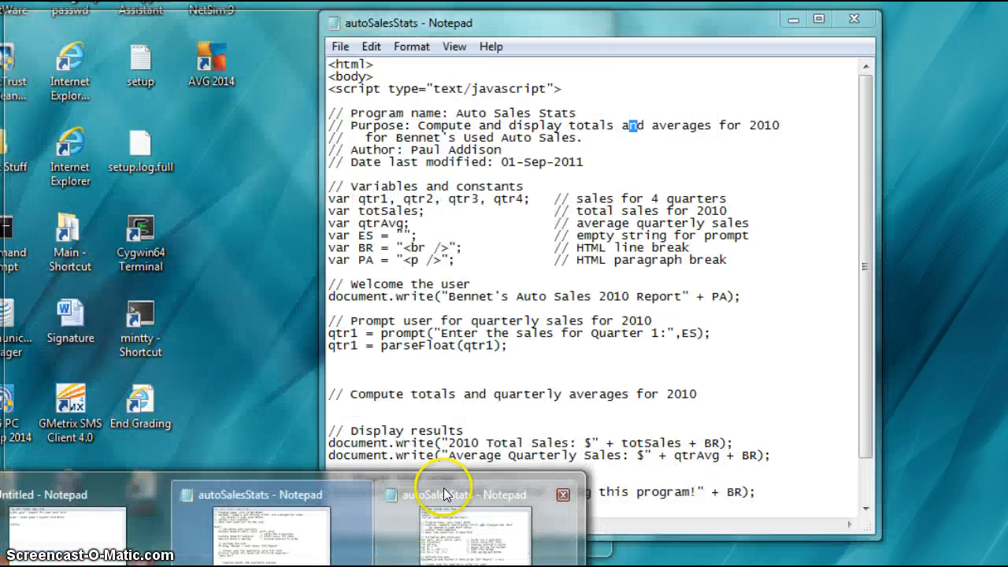
Step: Place the JavaScript file beside the pseudocode and review it down to the closing script, body and html tags
left_click(438, 494)
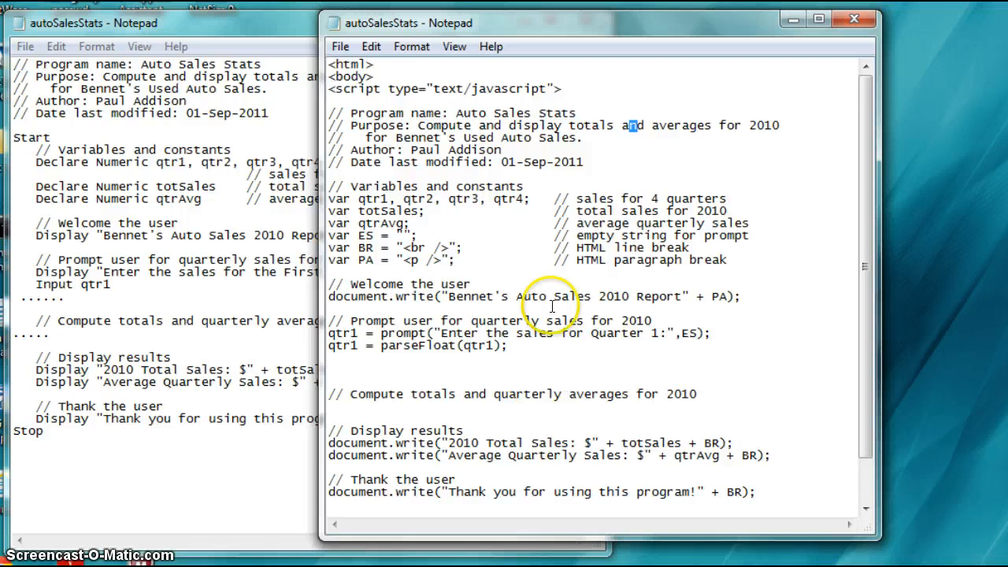
left_click(158, 236)
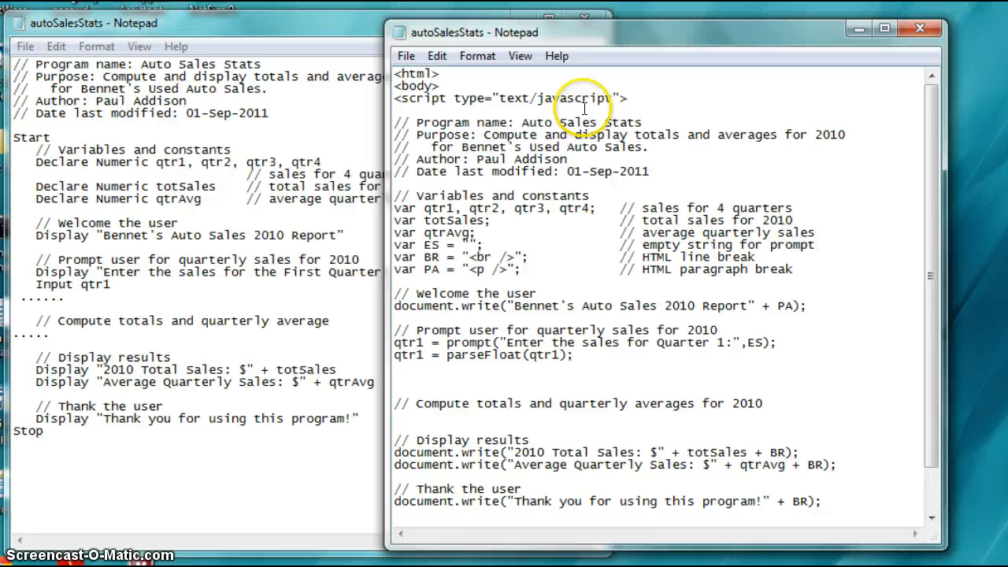
mouse_move(457, 142)
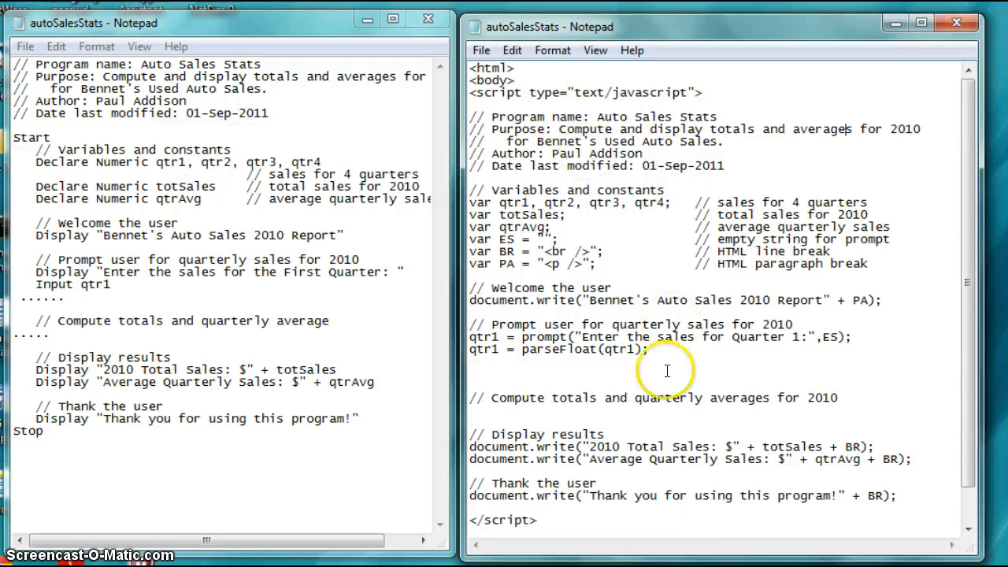
mouse_move(961, 309)
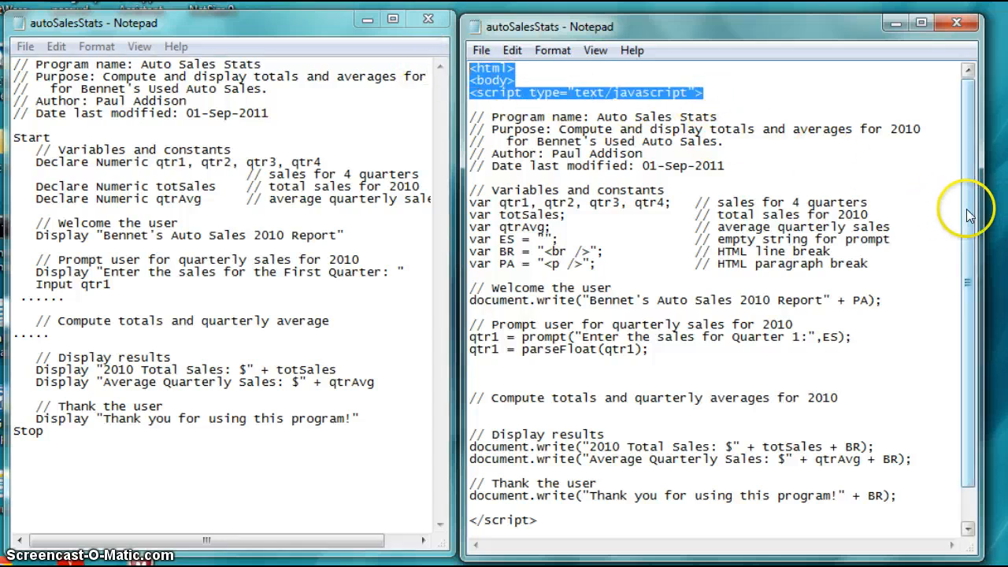
mouse_move(969, 218)
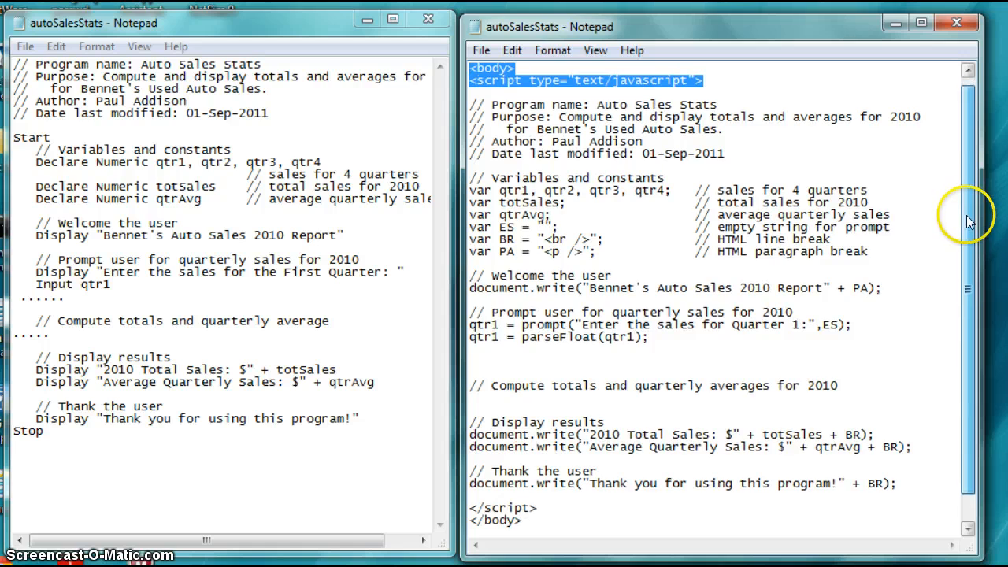
scroll("down", 3)
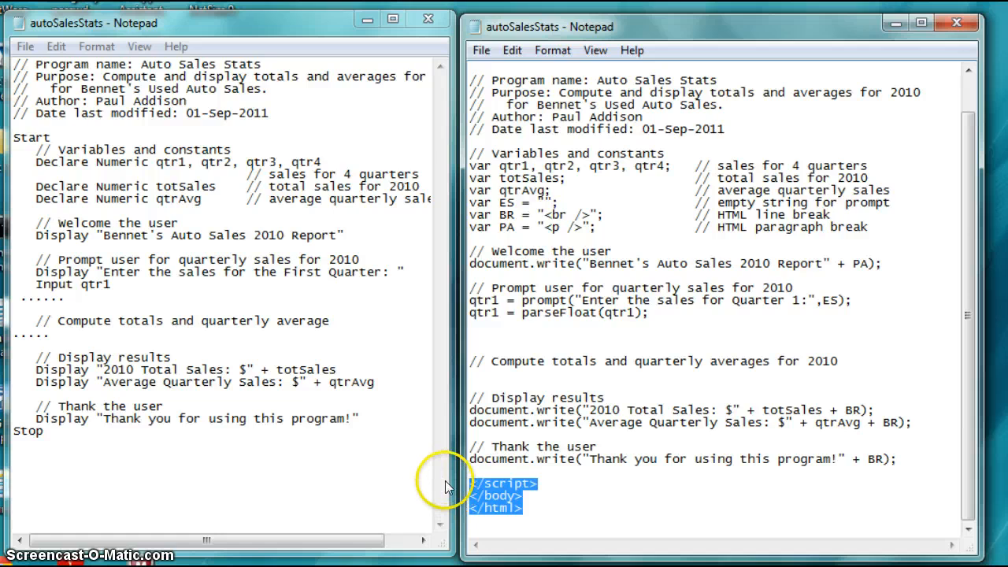
mouse_move(919, 466)
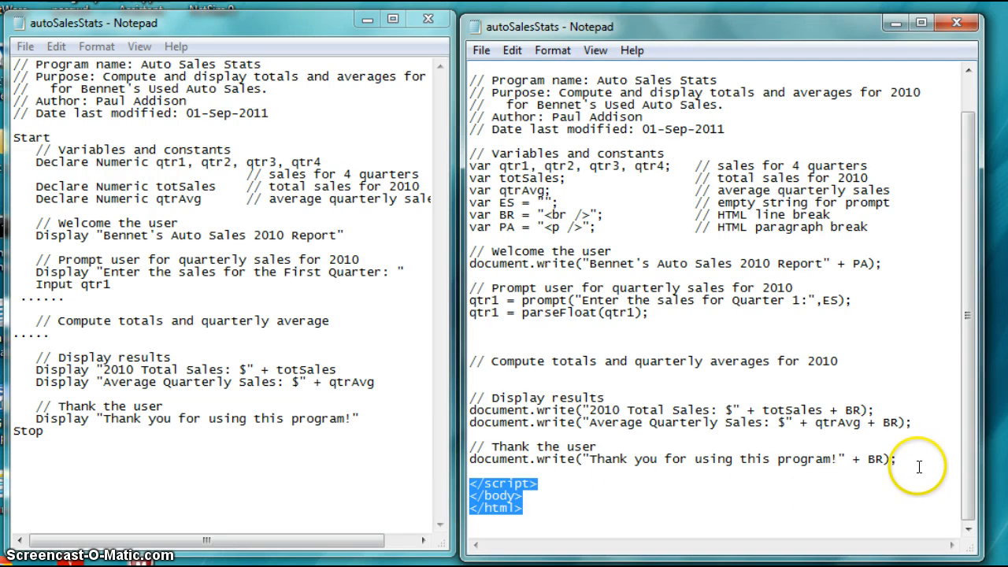
scroll("up", 3)
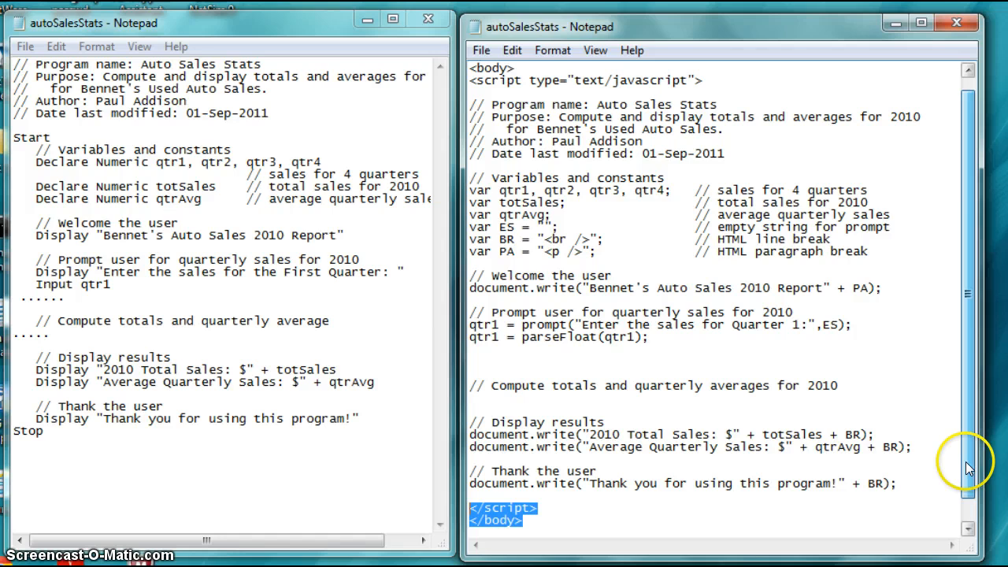
scroll("up", 3)
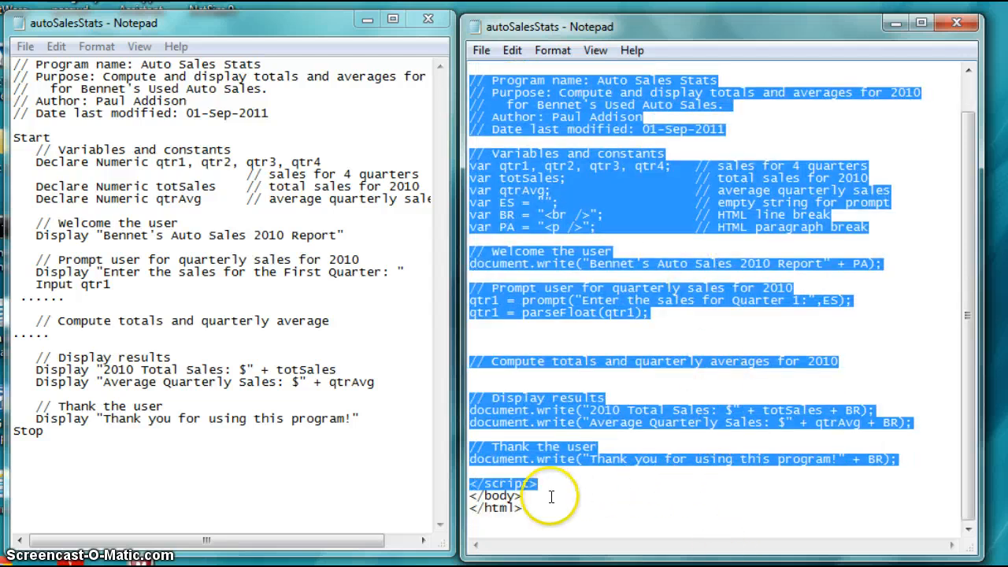
left_click(574, 497)
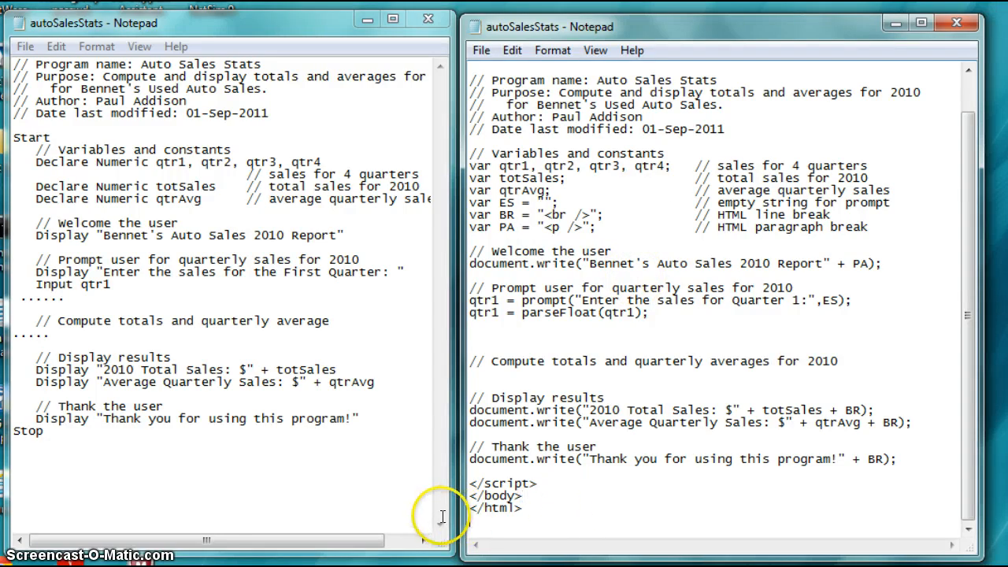
scroll("up", 3)
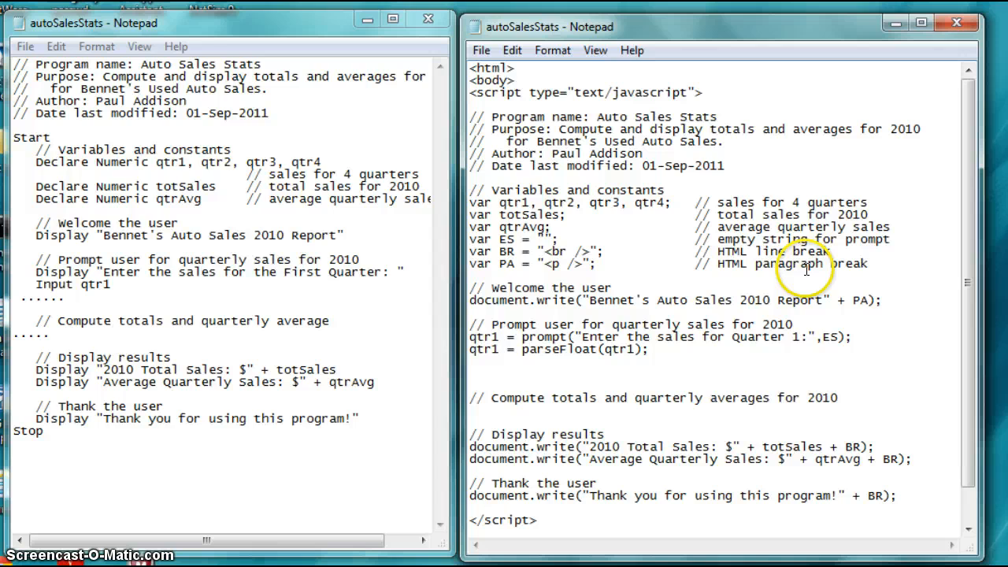
left_click_drag(491, 116, 728, 167)
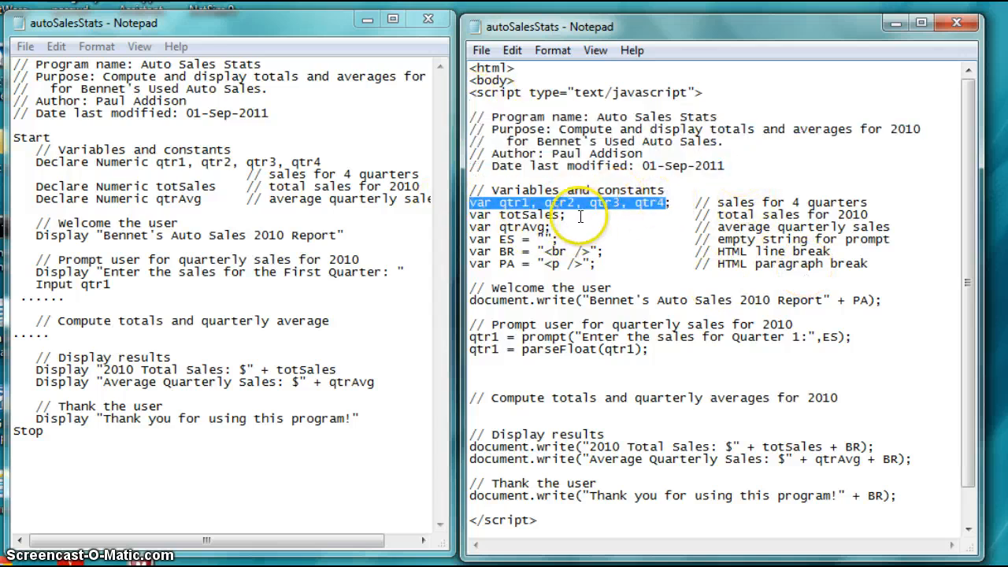
double_click(523, 226)
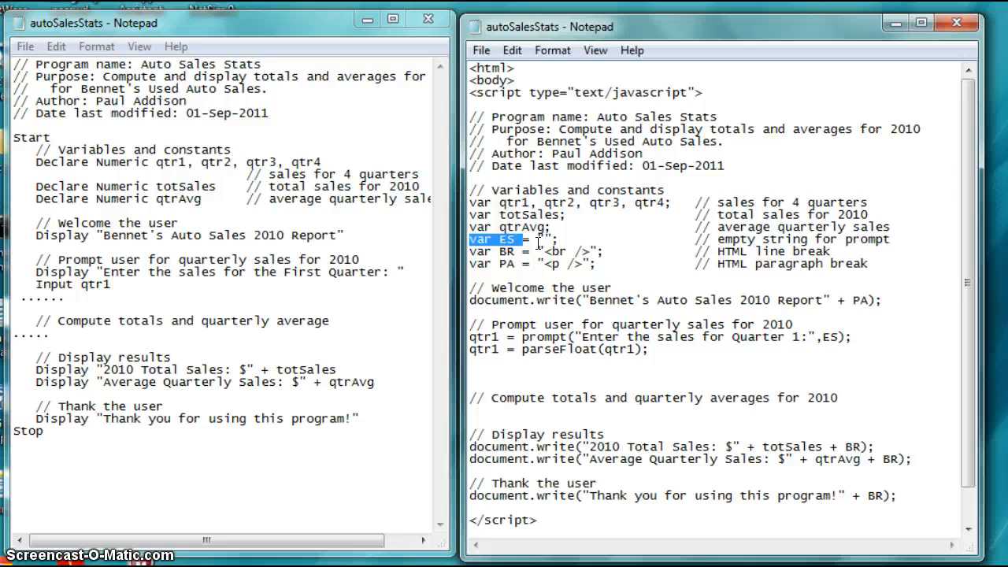
mouse_move(552, 244)
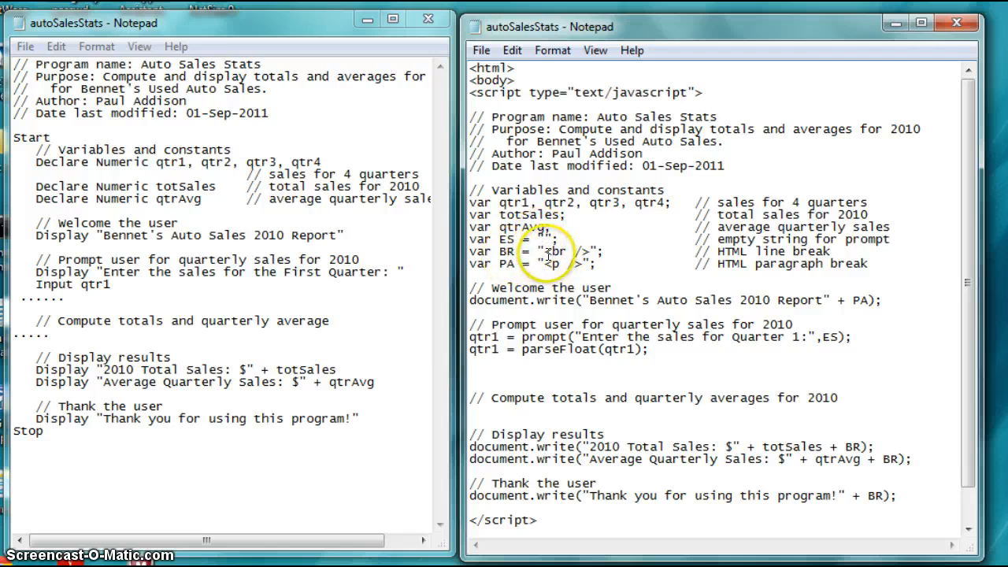
mouse_move(763, 343)
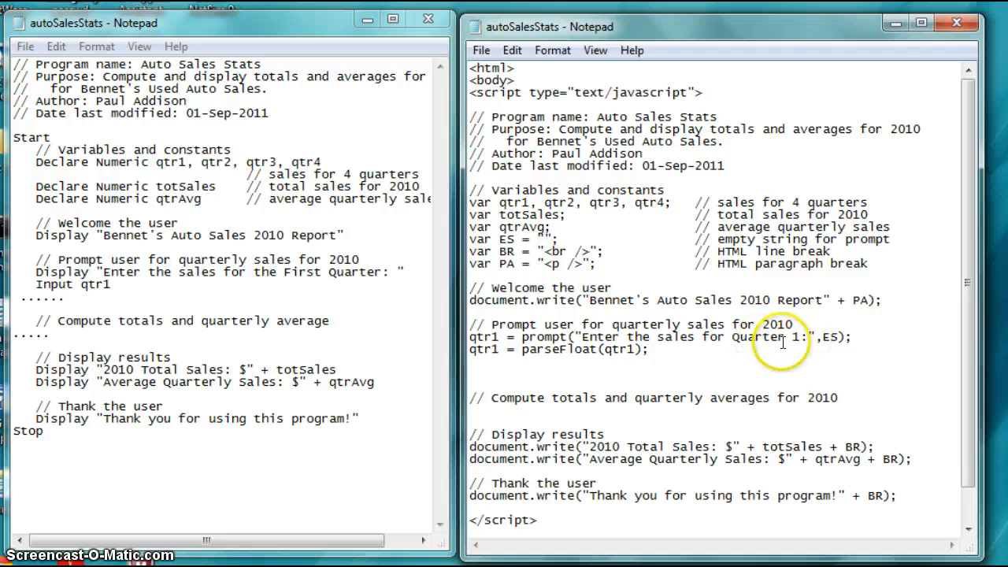
mouse_move(785, 344)
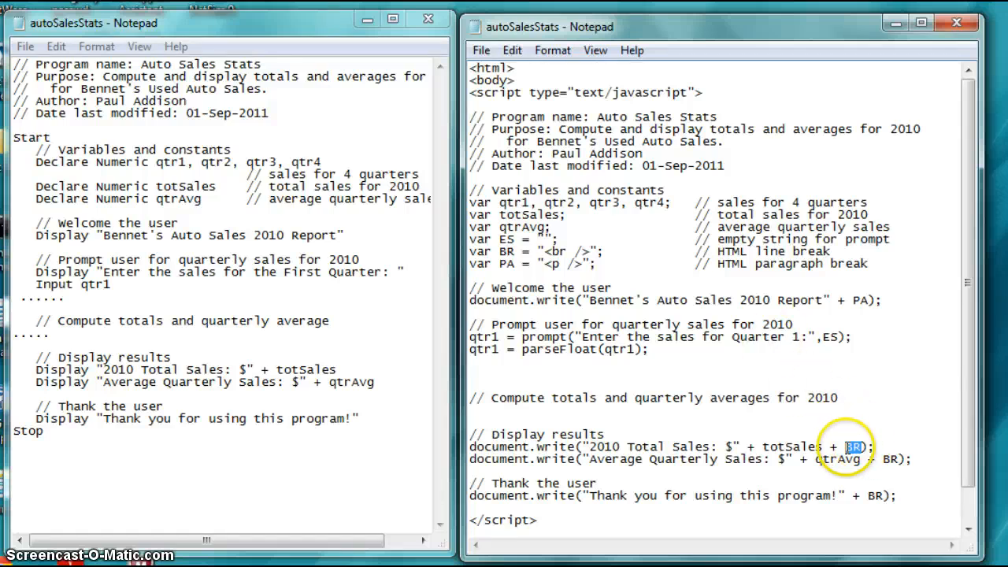
double_click(554, 265)
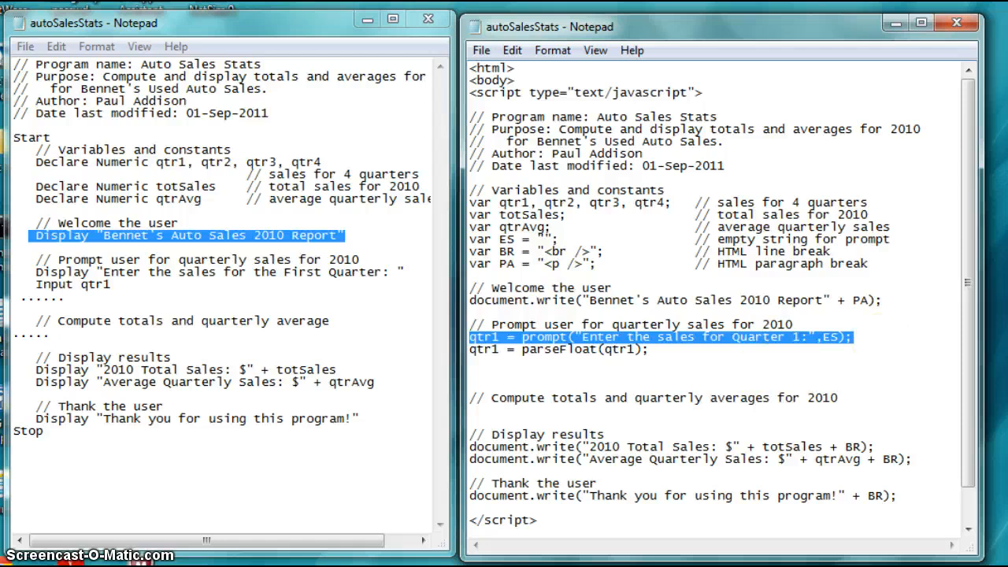
mouse_move(425, 261)
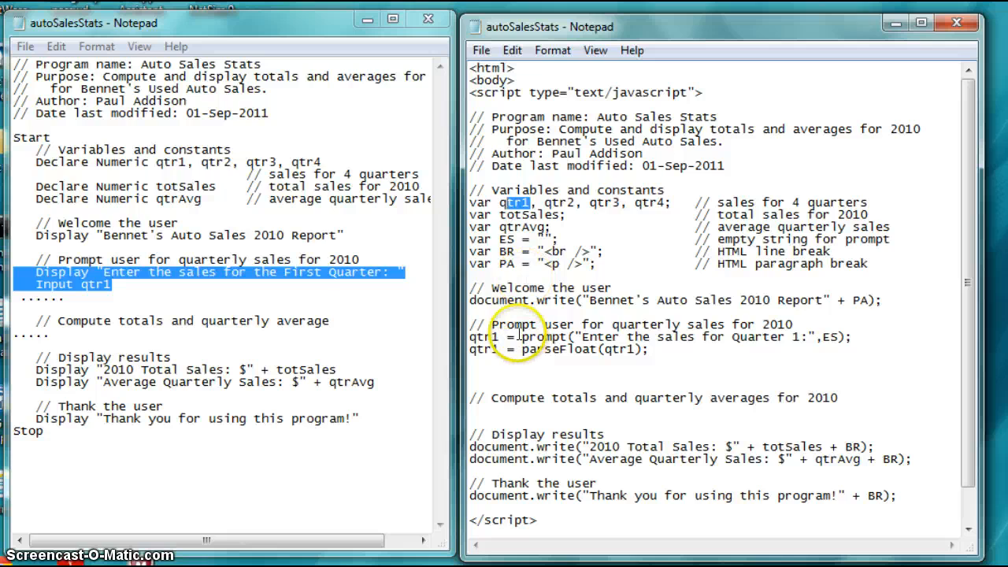
mouse_move(611, 359)
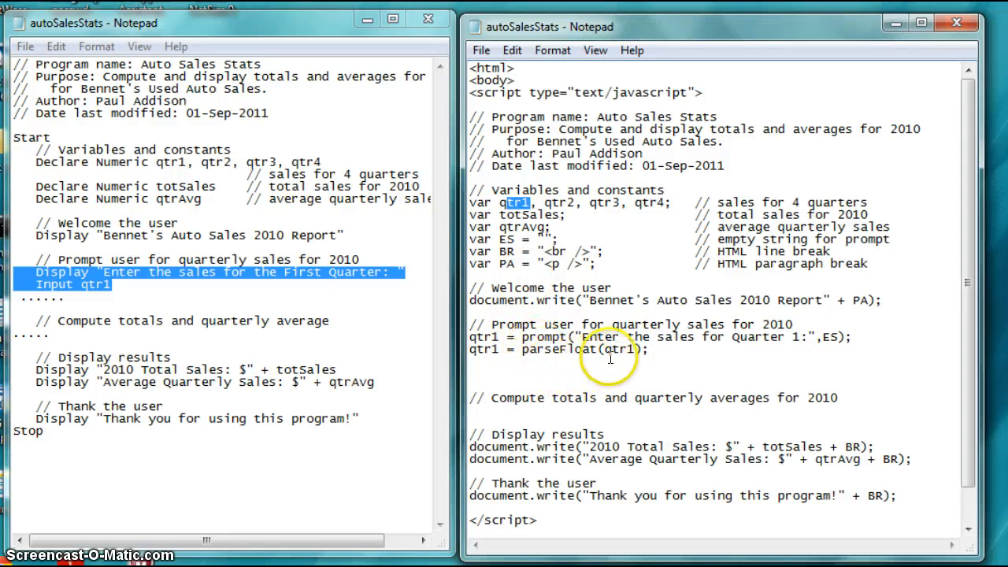
mouse_move(796, 344)
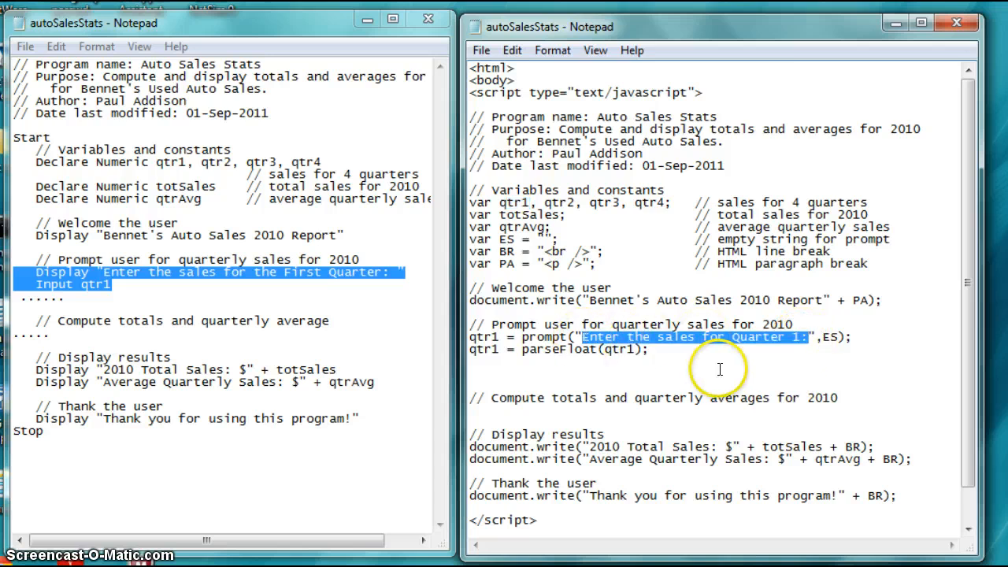
mouse_move(822, 337)
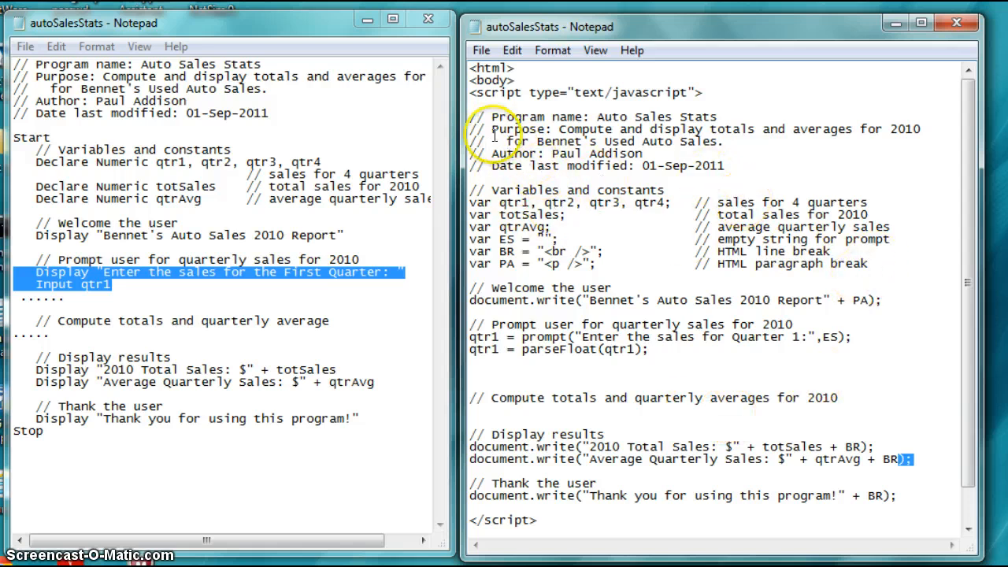
mouse_move(701, 366)
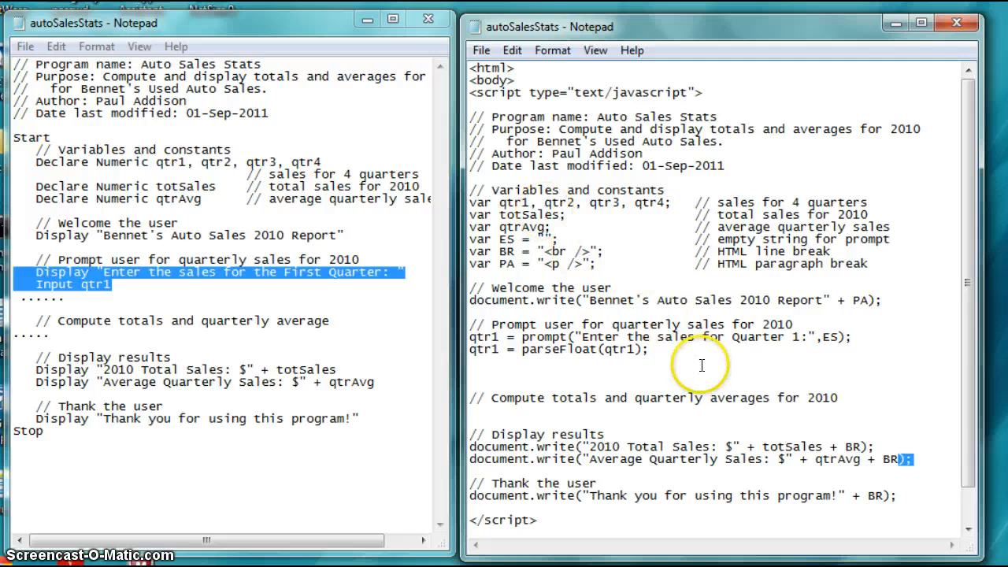
mouse_move(489, 350)
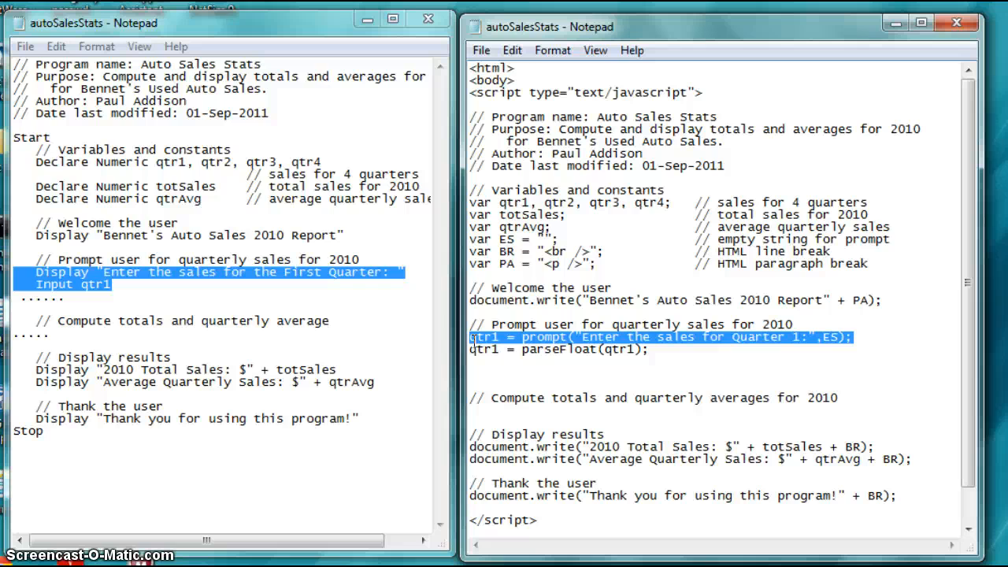
mouse_move(469, 374)
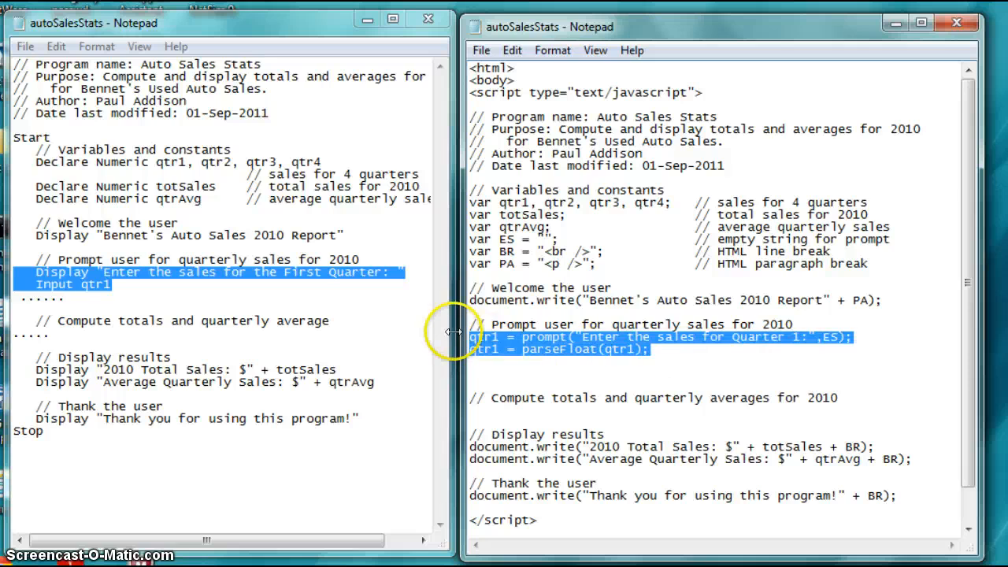
mouse_move(338, 352)
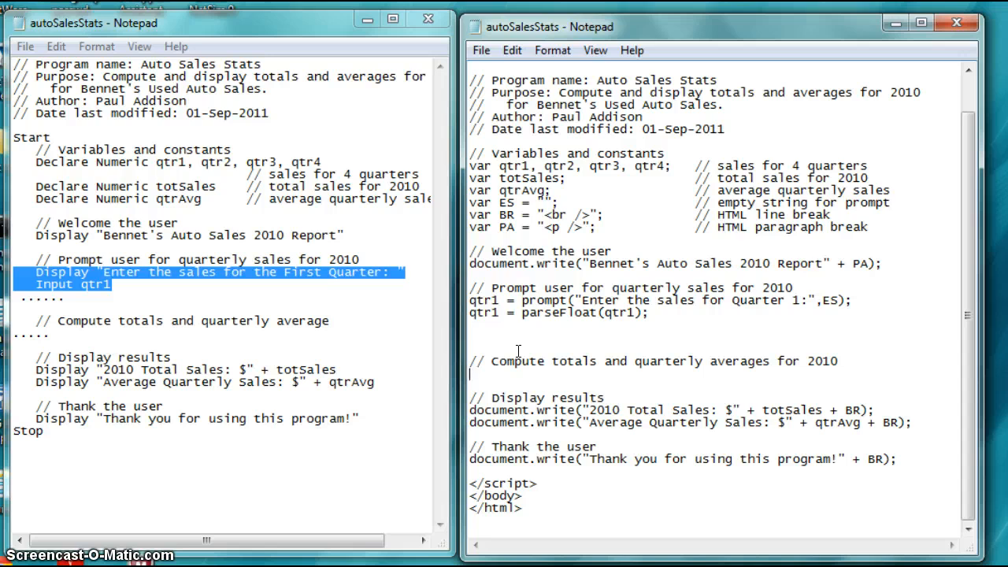
mouse_move(512, 292)
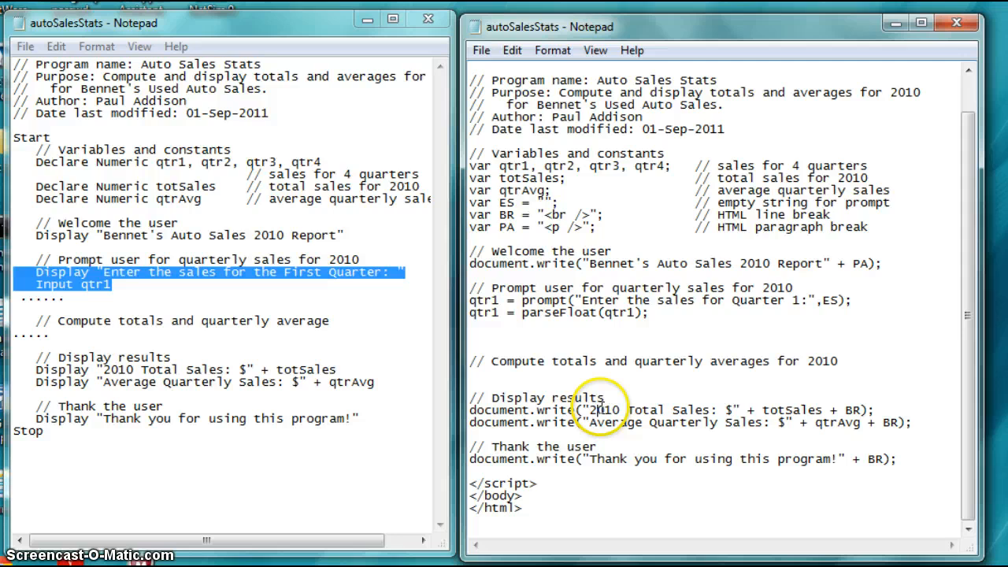
mouse_move(575, 470)
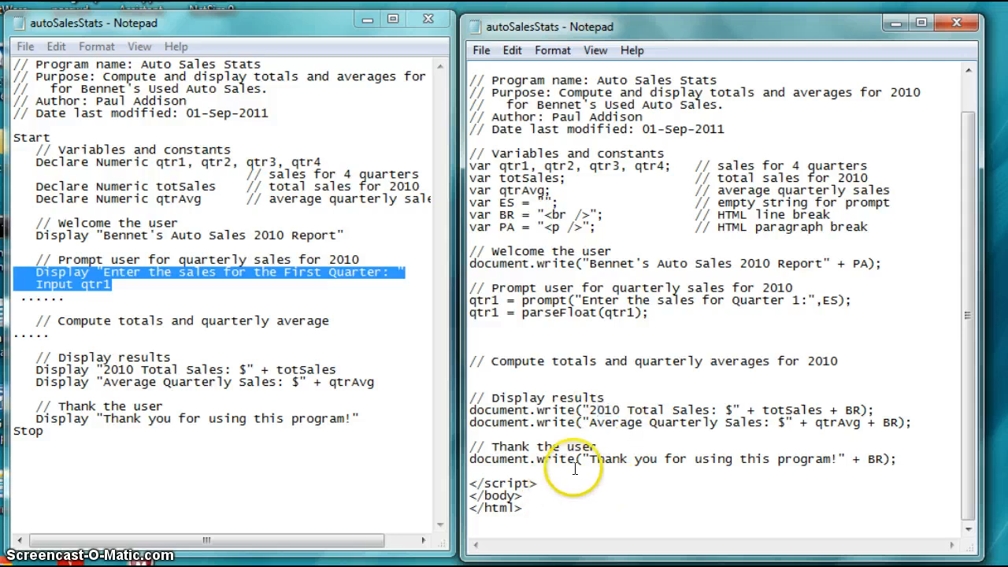
mouse_move(482, 50)
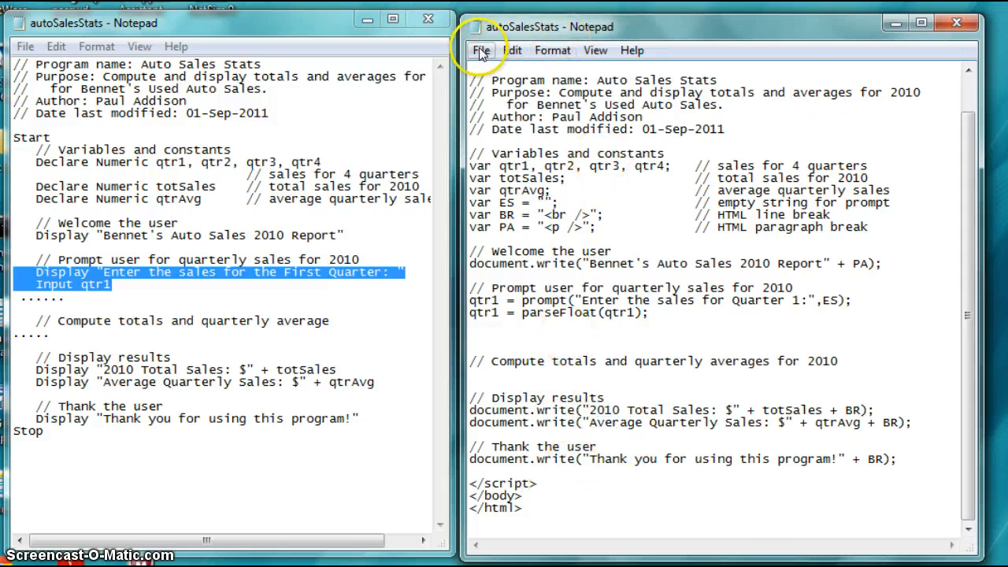
mouse_move(451, 85)
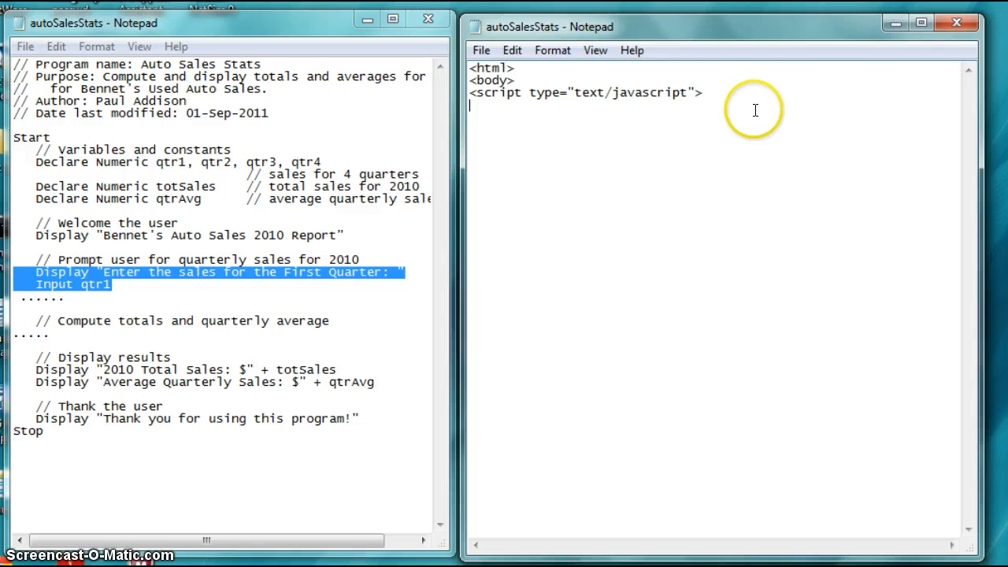
Step: Save the JavaScript page as a new file autoSalesStatsVT1.html in the Ch02 folder
left_click(512, 49)
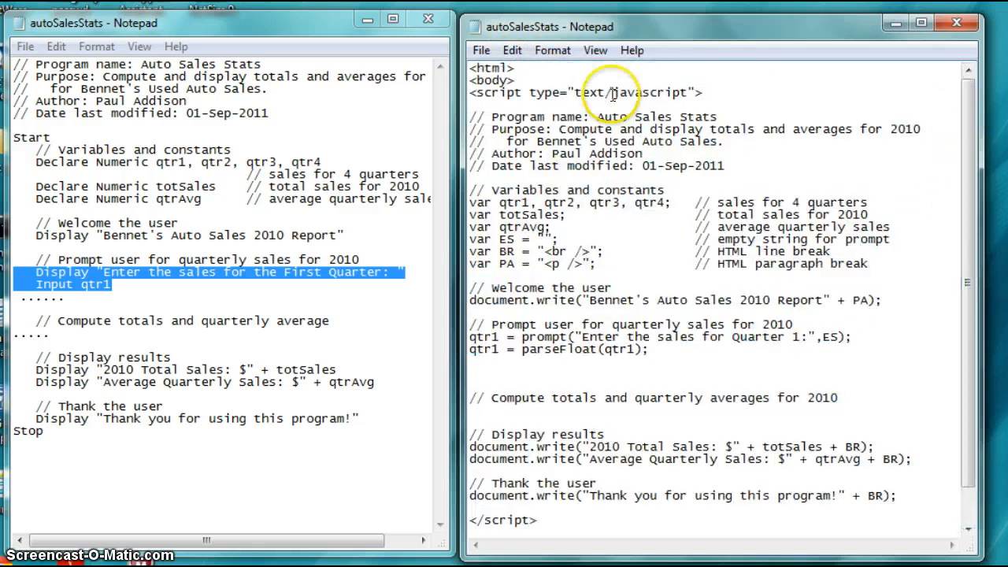
left_click(482, 49)
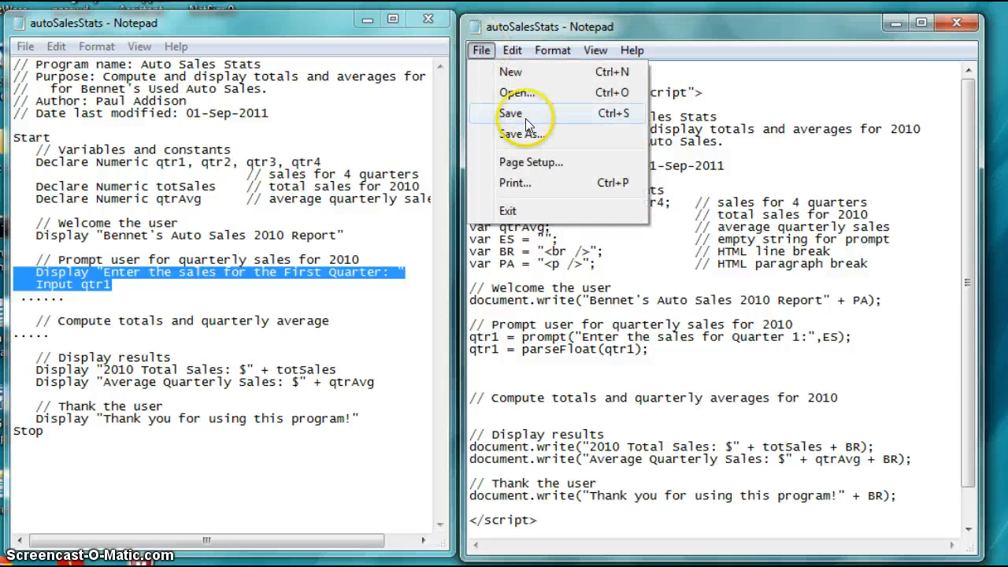
left_click(523, 135)
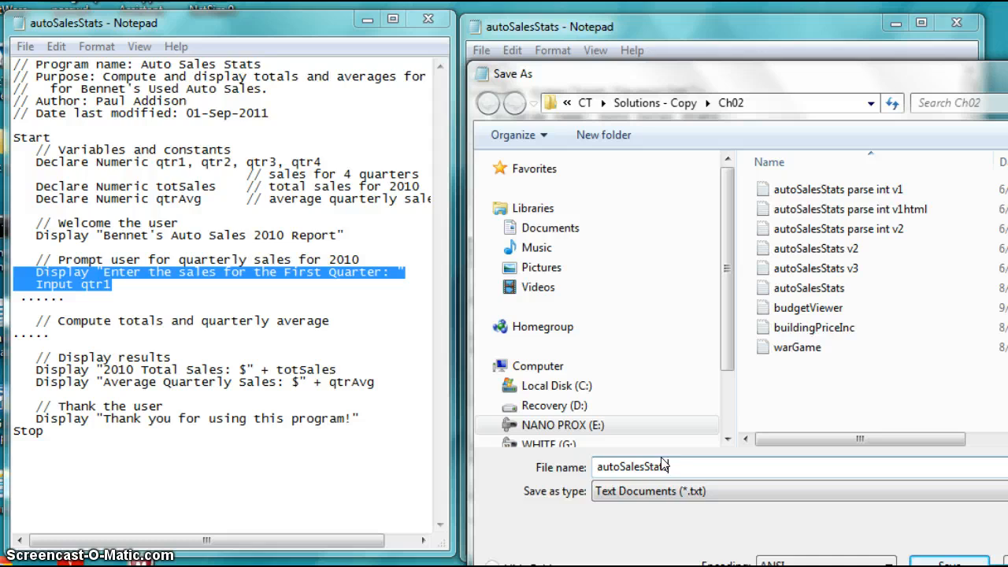
type("v")
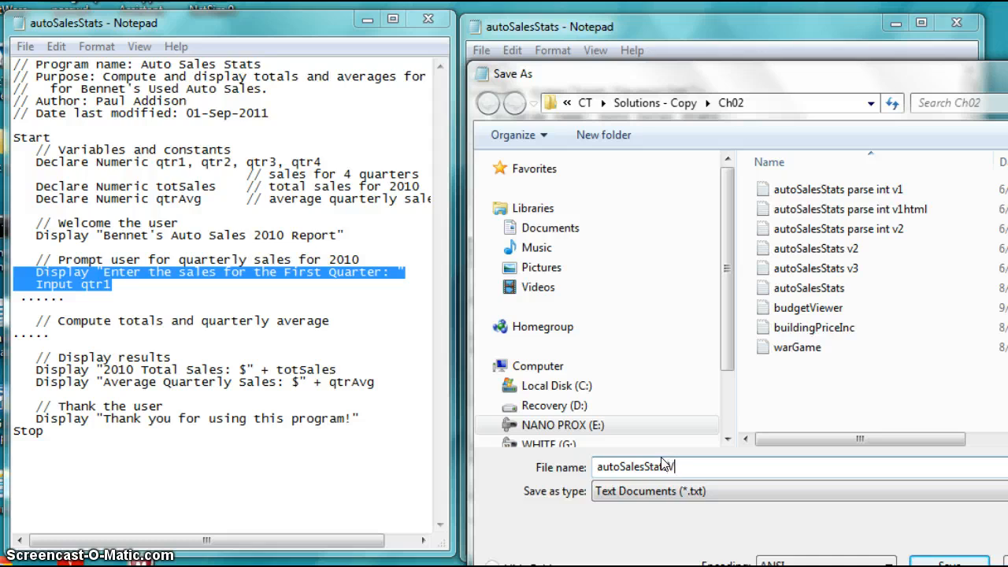
type("VT1")
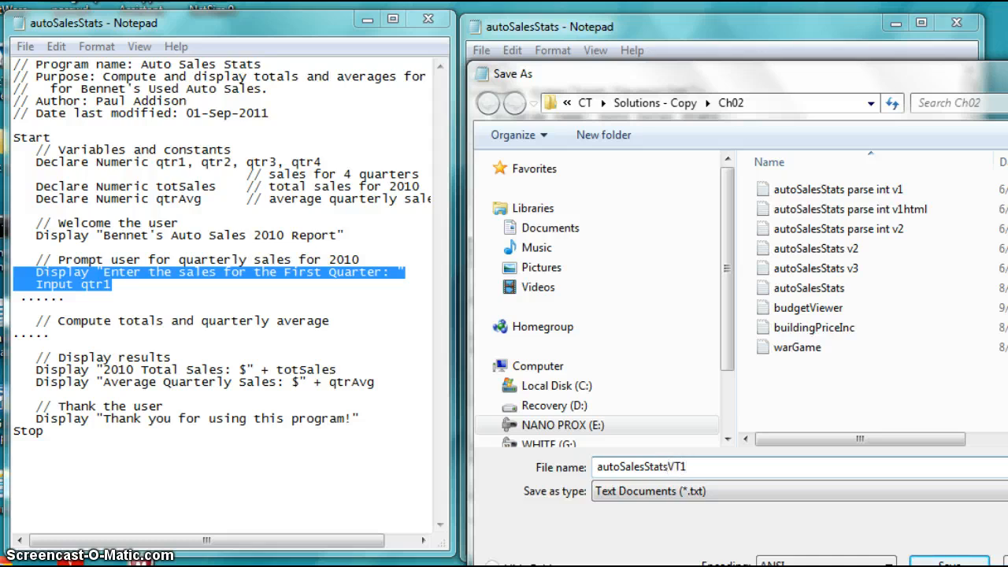
type(".ht")
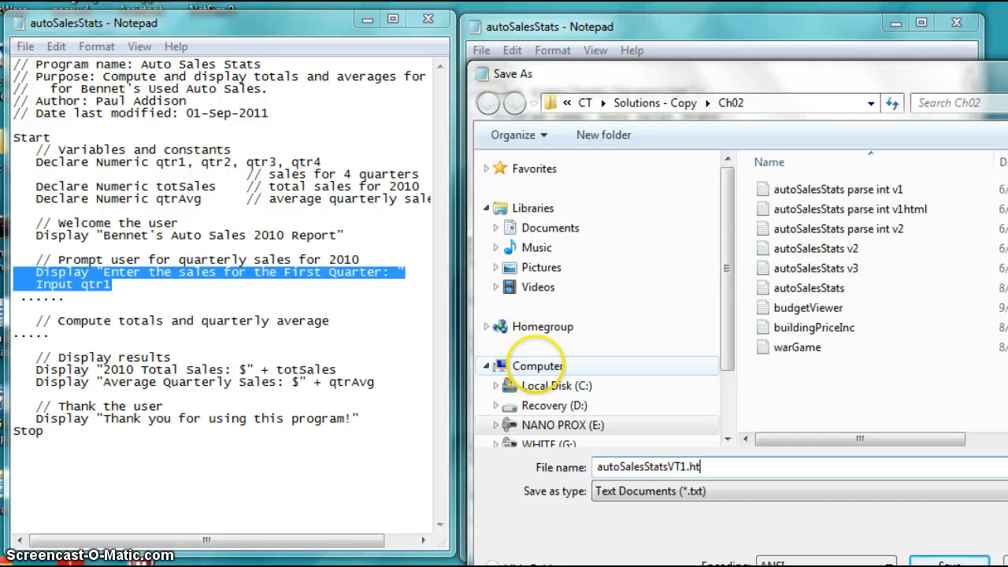
left_click(976, 559)
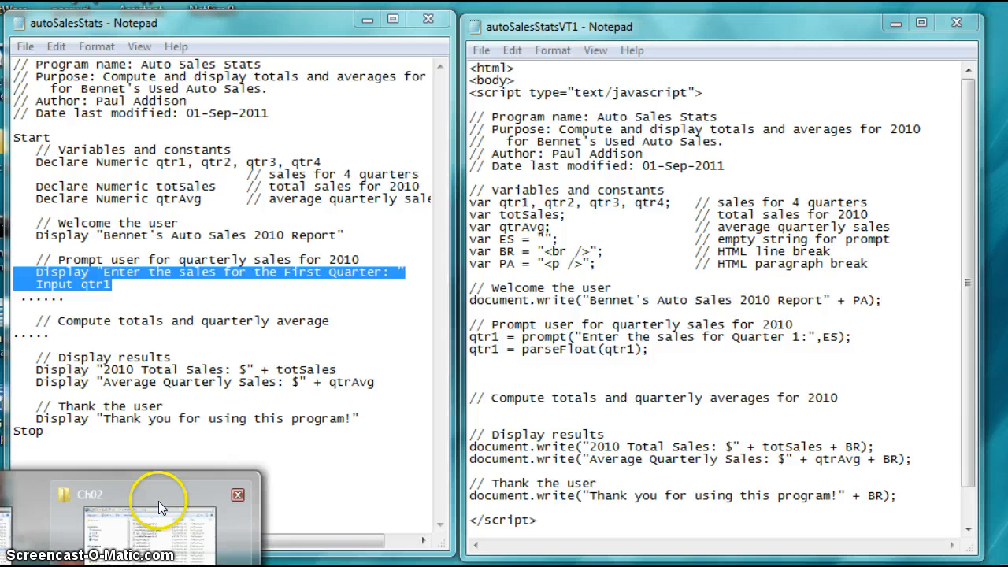
Step: Open the autoSalesStats parse int v1 HTML document from Ch02 in Internet Explorer
left_click(158, 511)
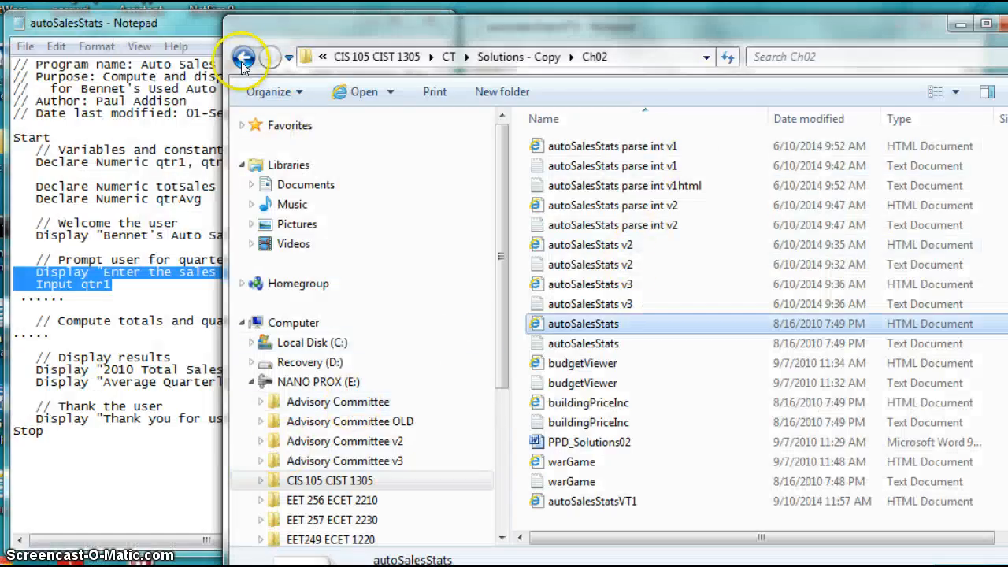
left_click(244, 57)
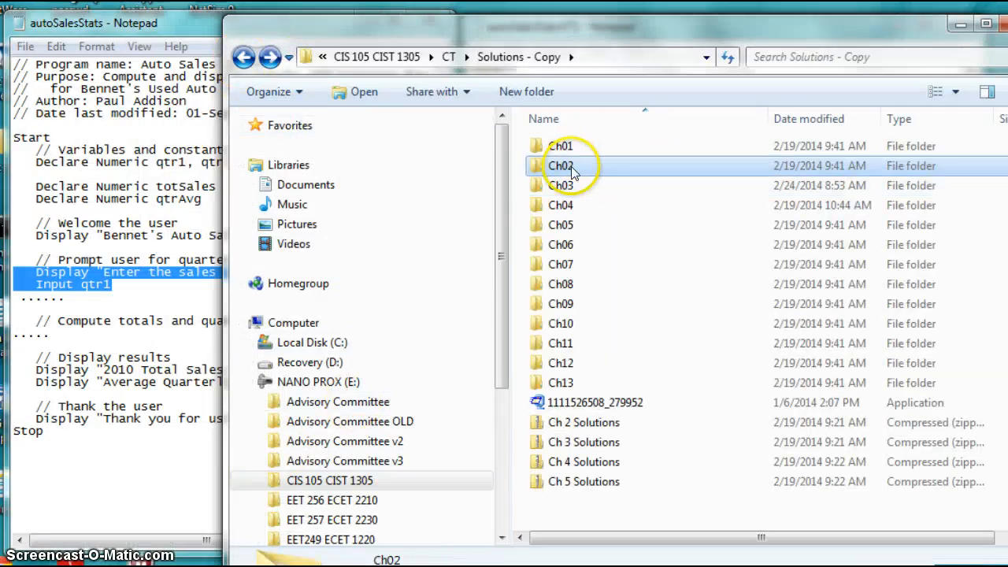
double_click(561, 165)
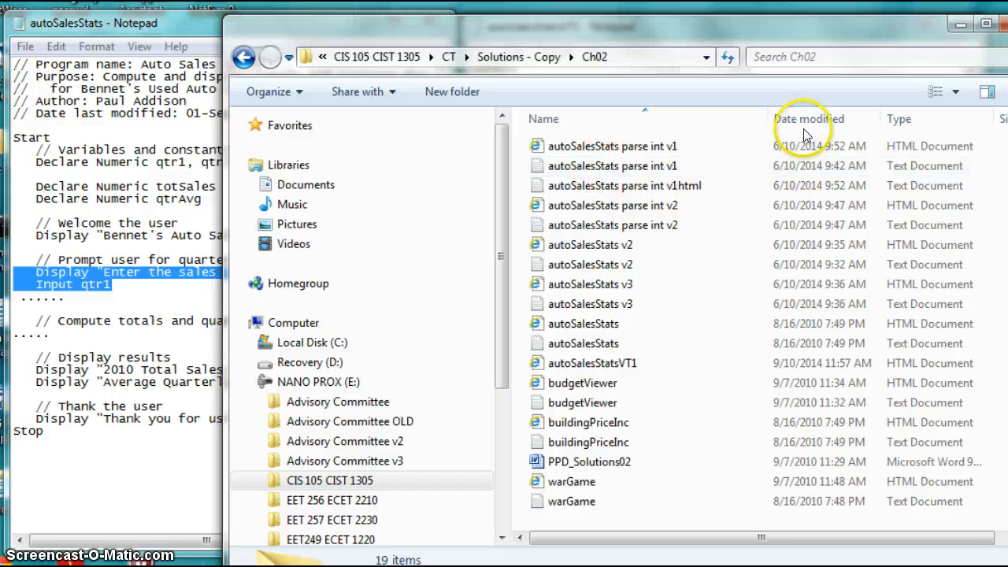
mouse_move(696, 189)
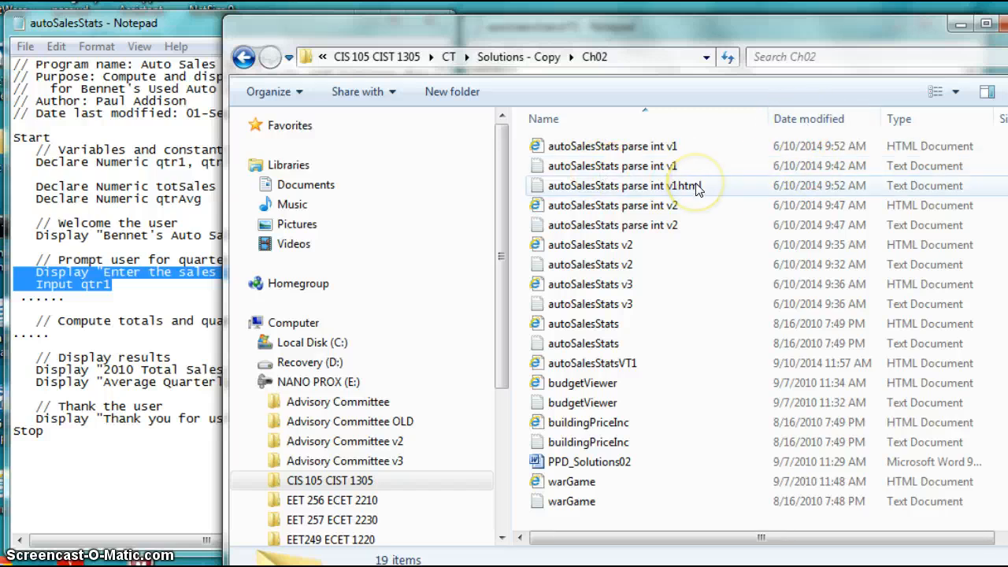
mouse_move(693, 147)
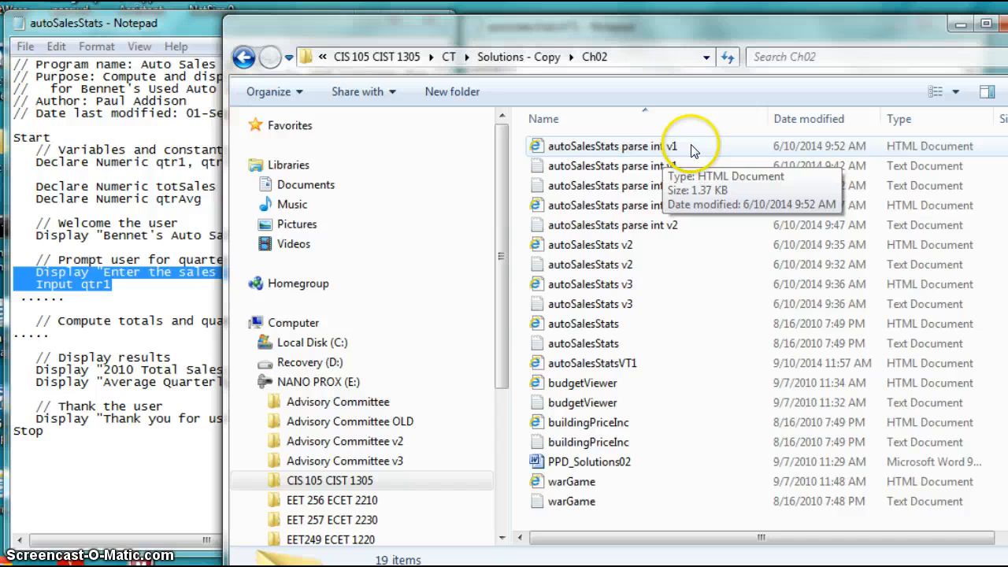
double_click(606, 145)
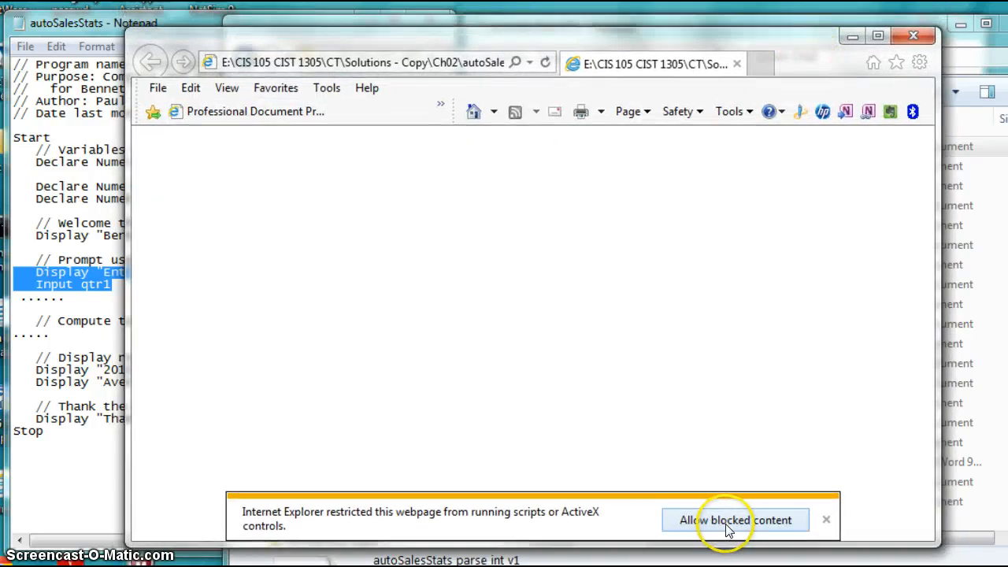
Step: Allow the scripts, enter quarterly sales and view the 2010 report with total $23 and average $5.75
left_click(734, 519)
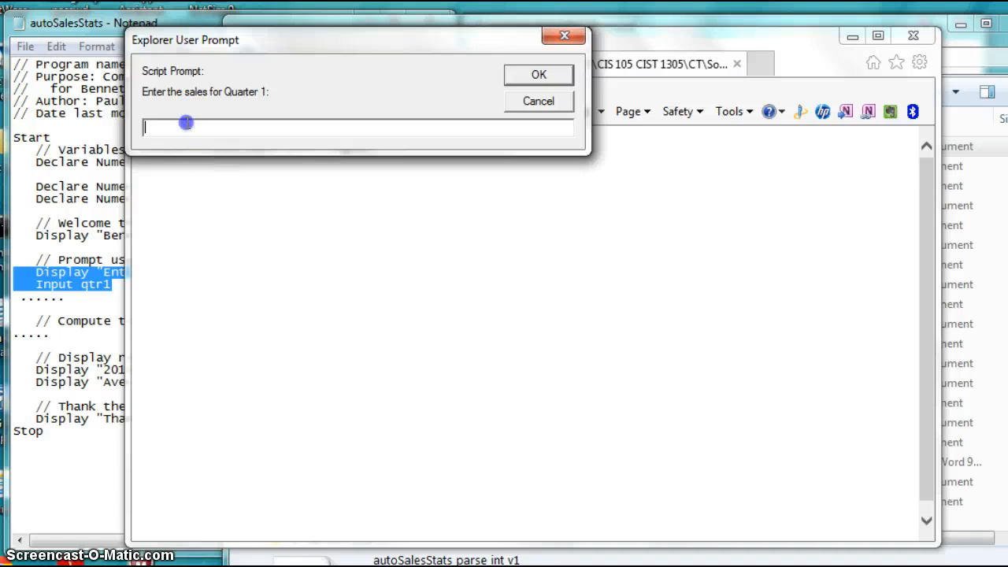
type("5")
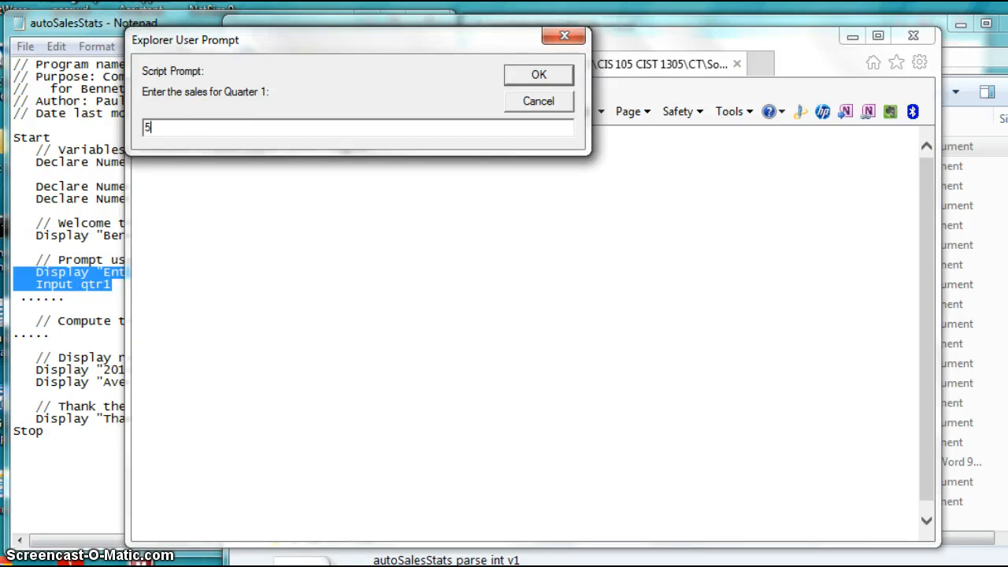
left_click(539, 74)
type("6")
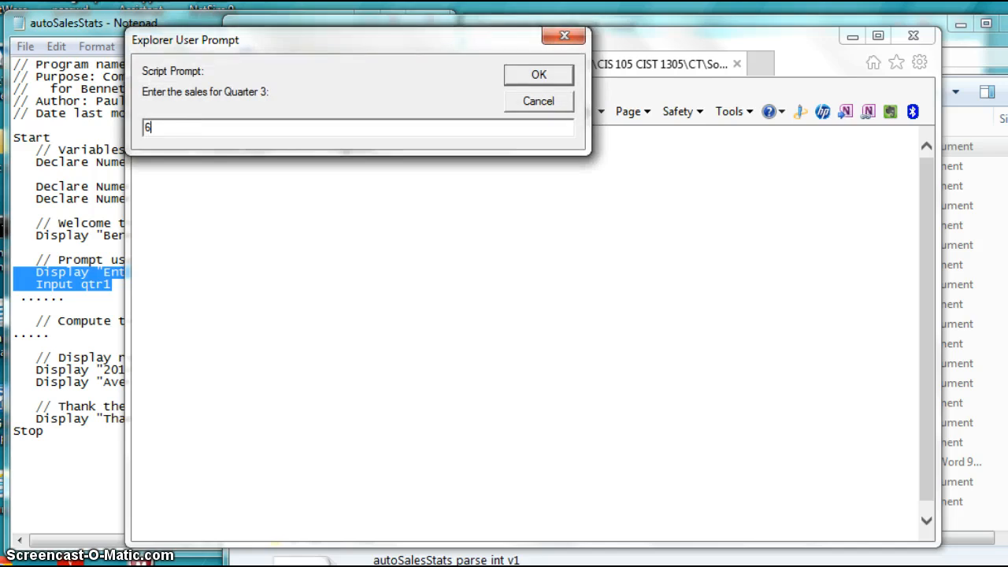
left_click(539, 74)
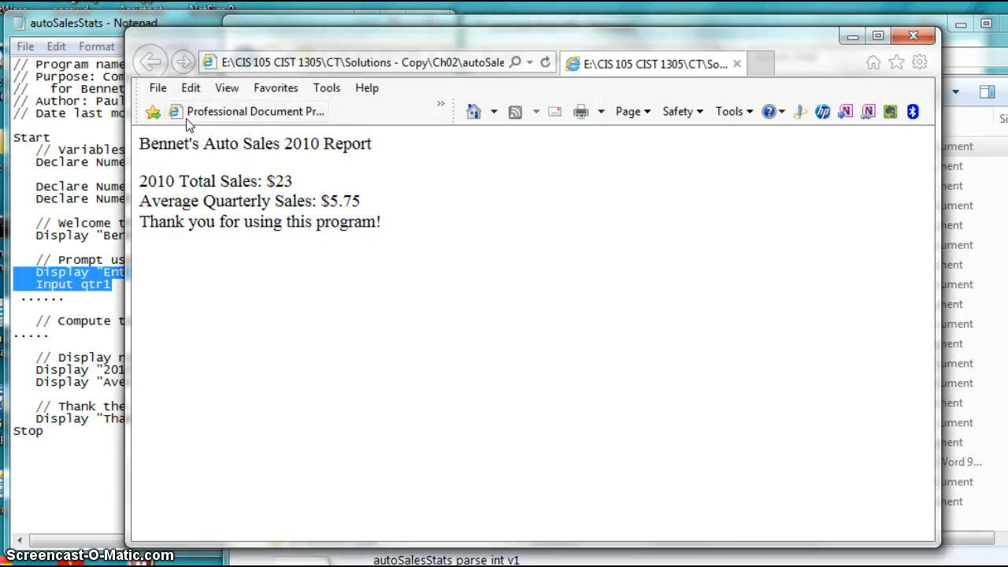
mouse_move(318, 208)
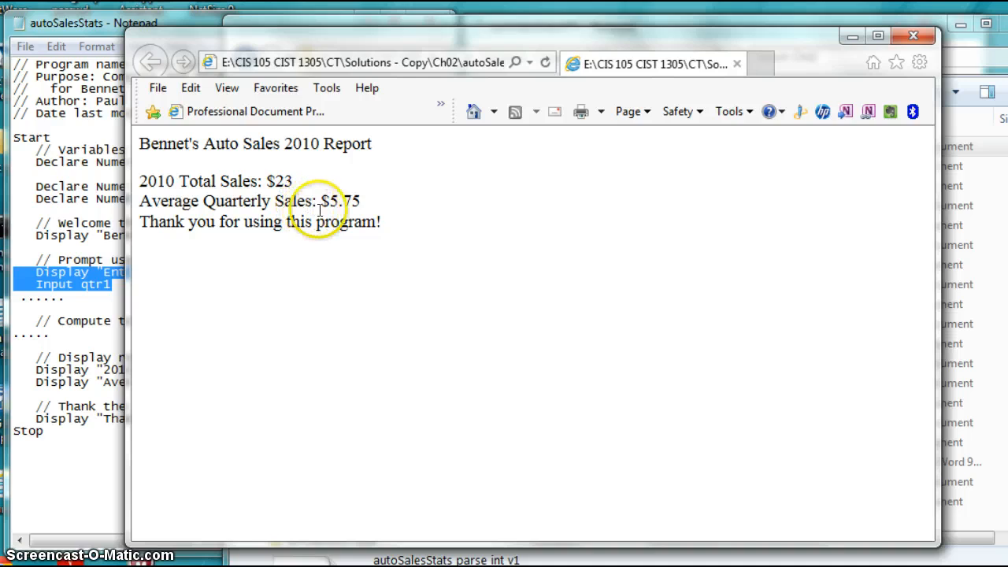
mouse_move(770, 53)
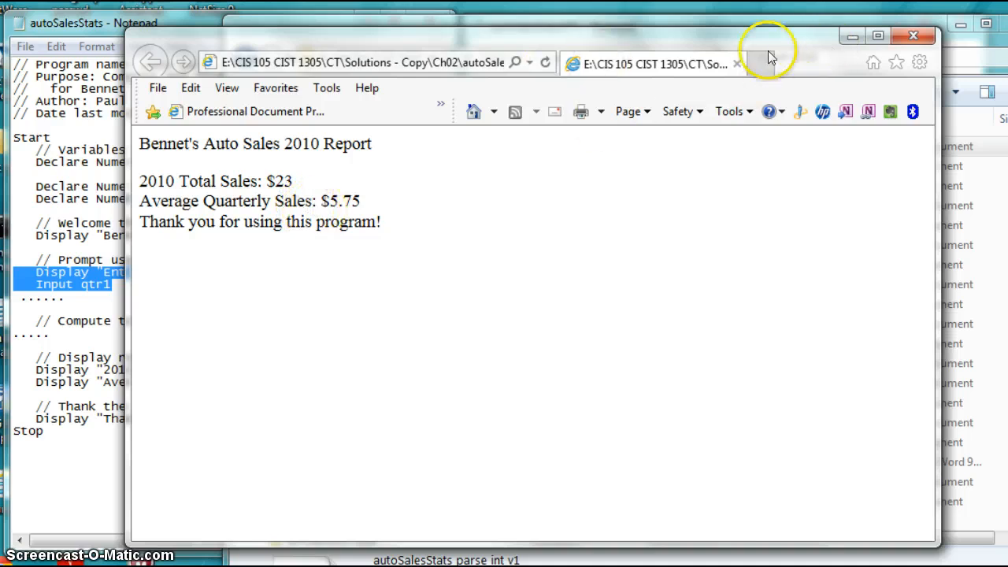
mouse_move(837, 56)
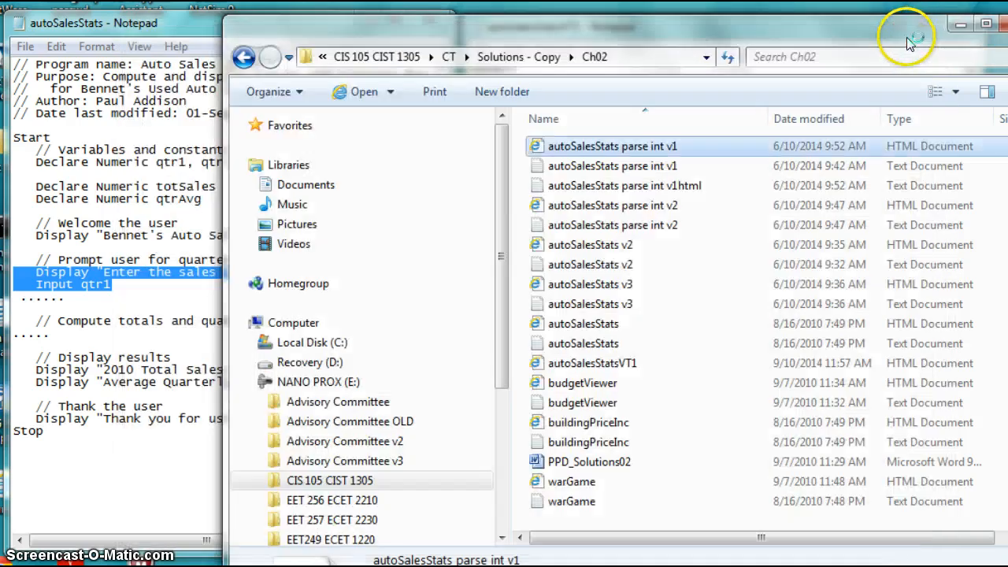
Step: Return to the Ch02 folder and bring up the autoSalesStatsVT1 code in Notepad
left_click(244, 57)
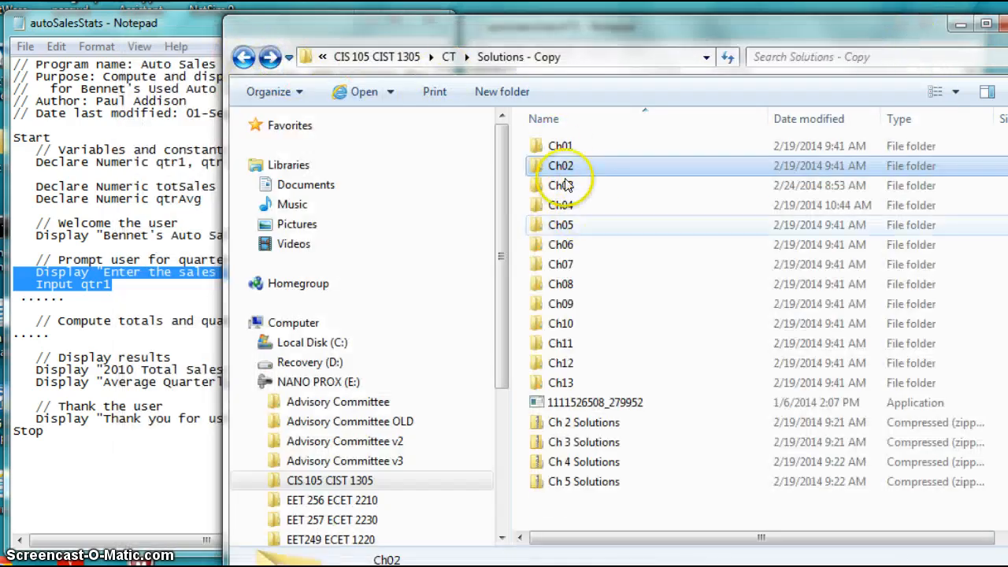
double_click(560, 166)
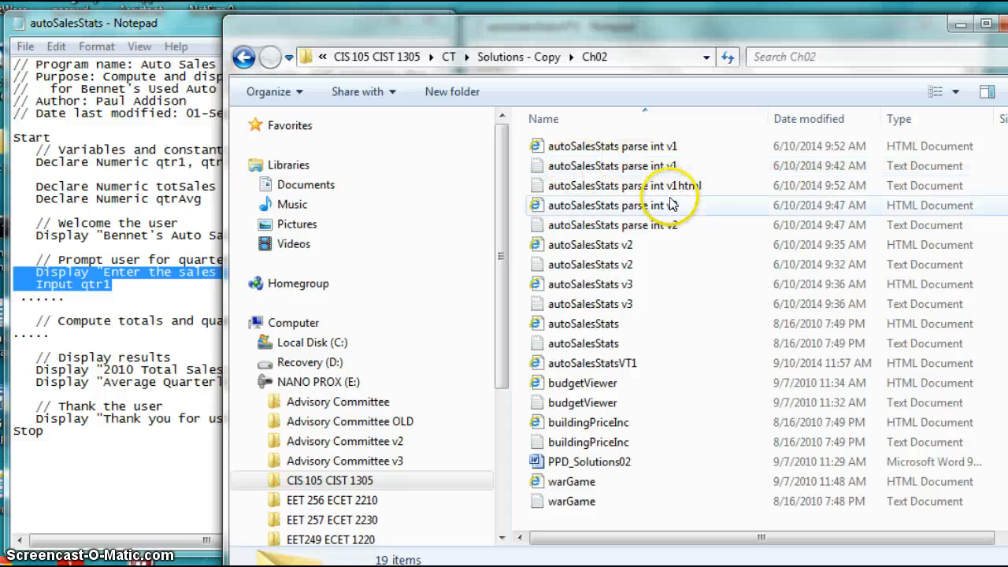
mouse_move(664, 189)
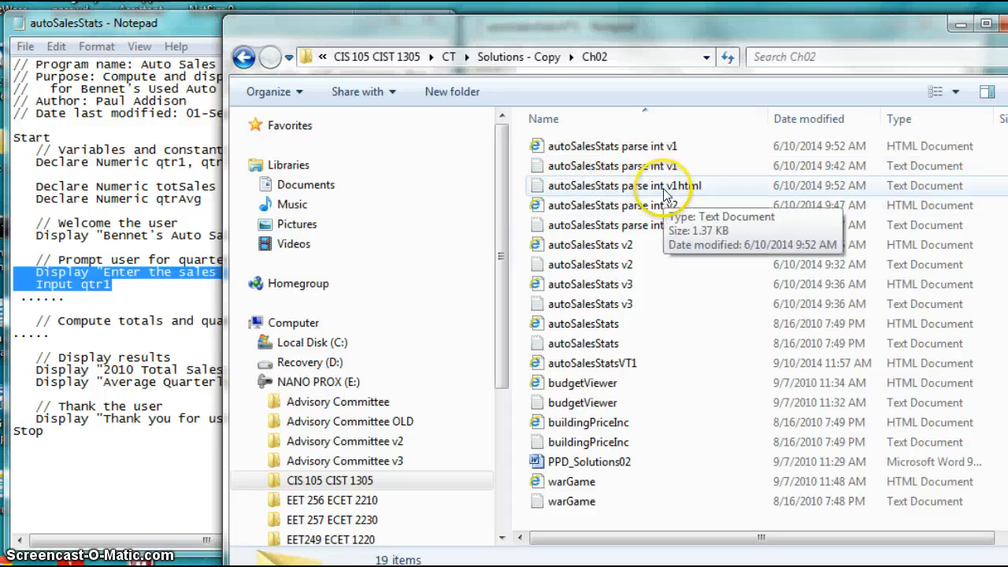
mouse_move(355, 512)
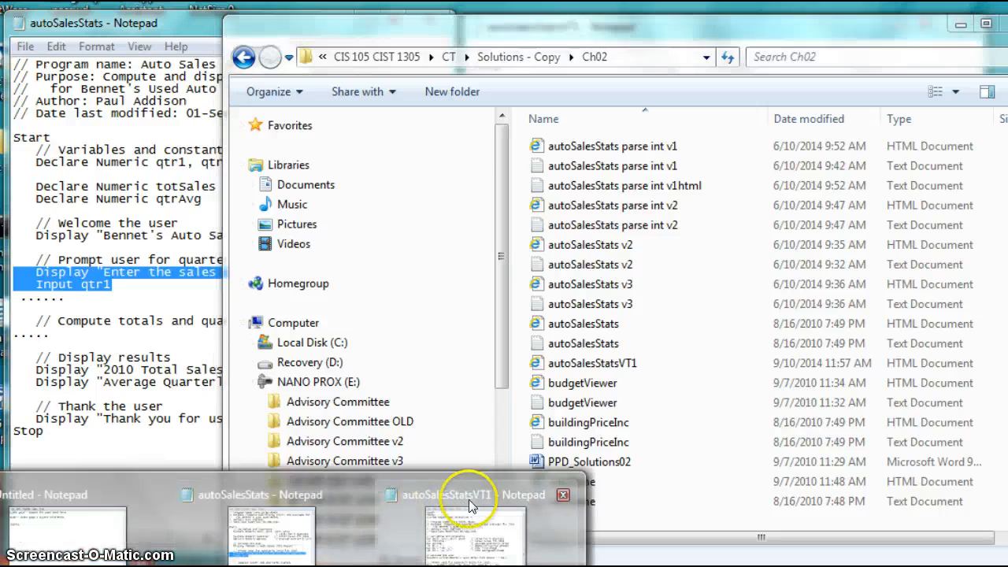
left_click(449, 494)
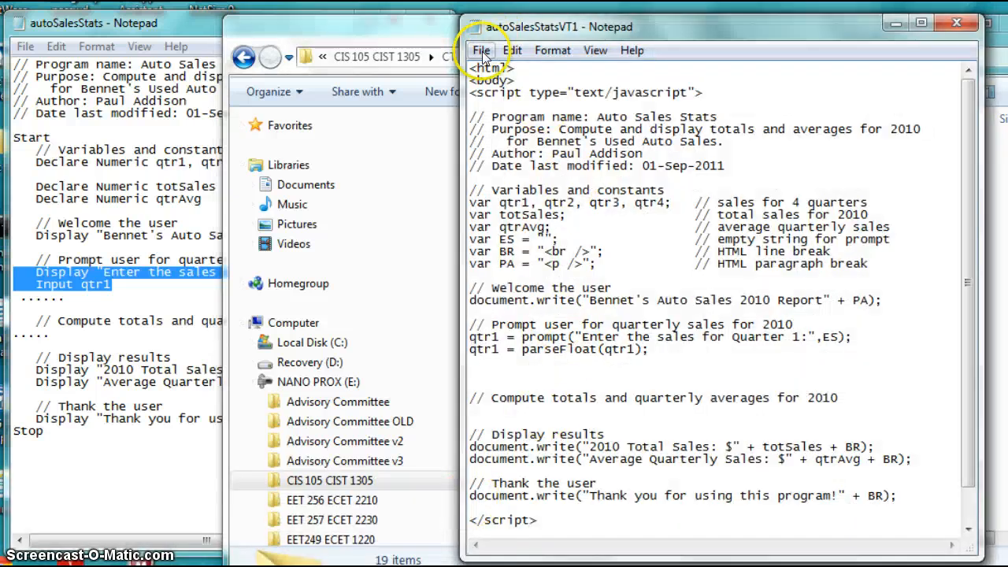
mouse_move(536, 133)
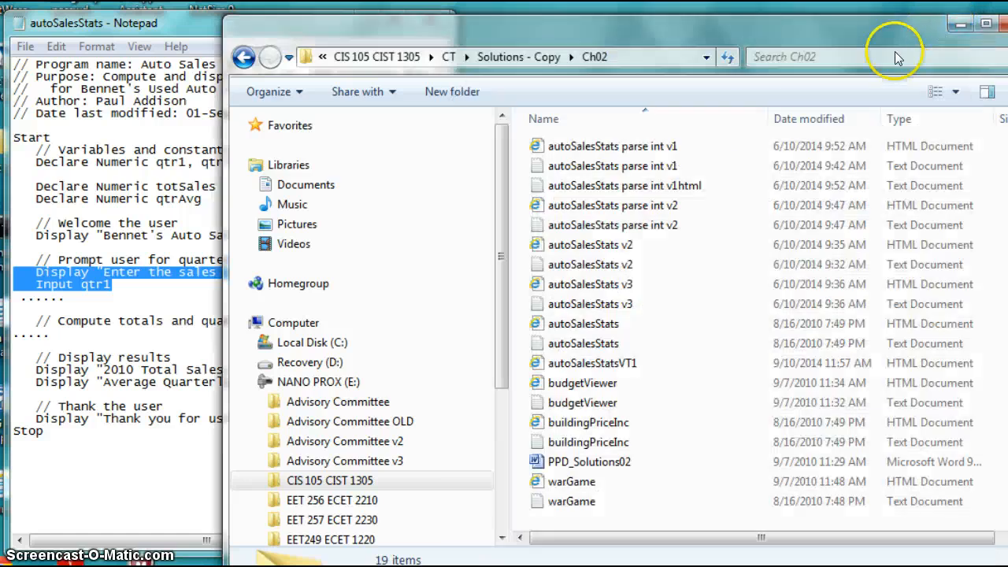
mouse_move(535, 71)
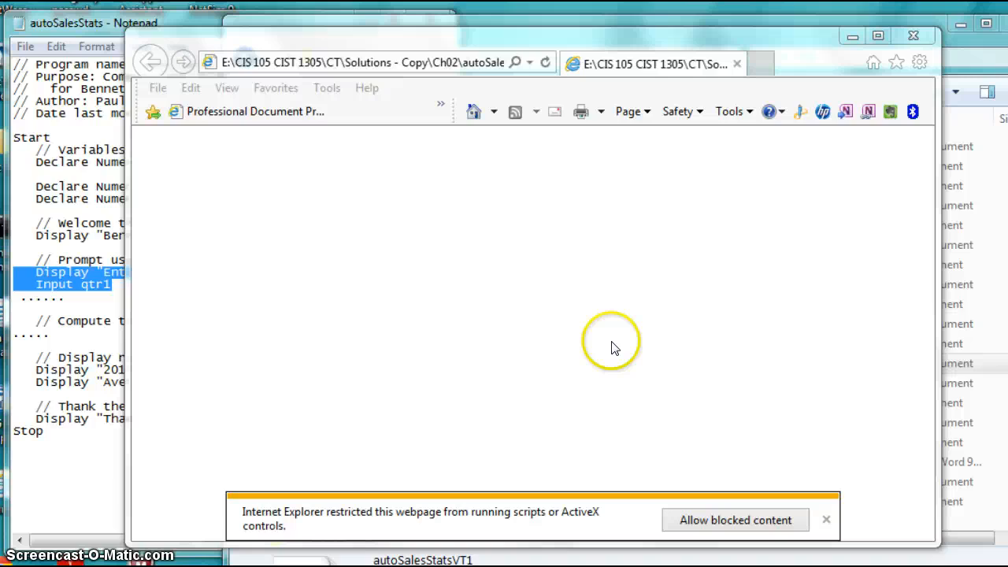
Step: Allow scripts, submit an empty Quarter 1 prompt, note the undefined average and reload the page
left_click(734, 520)
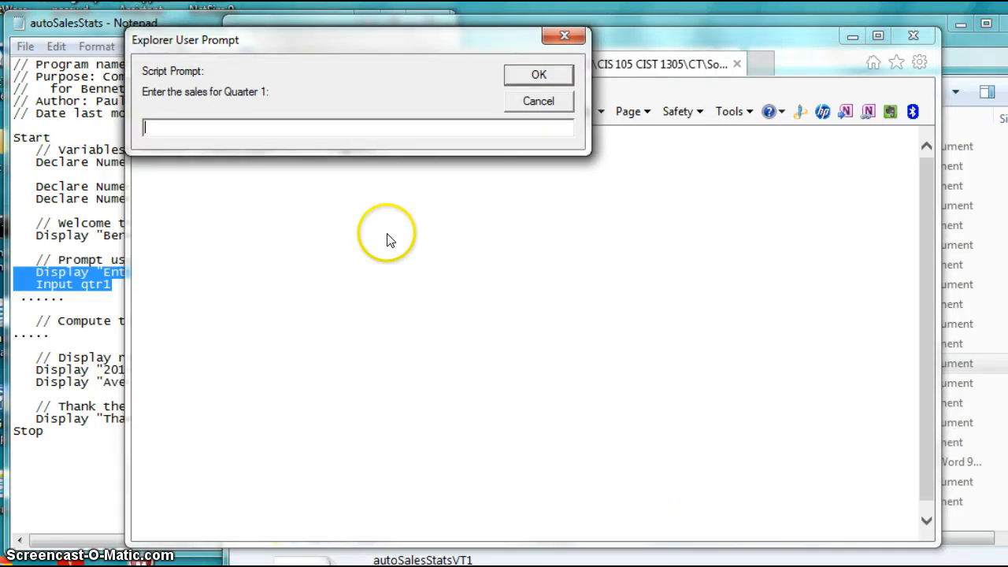
left_click(538, 74)
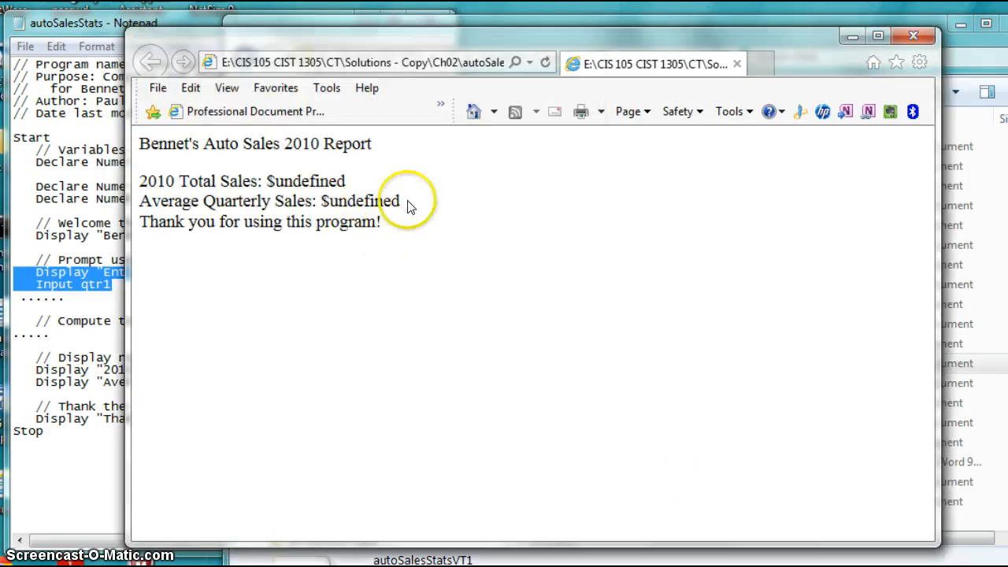
double_click(362, 202)
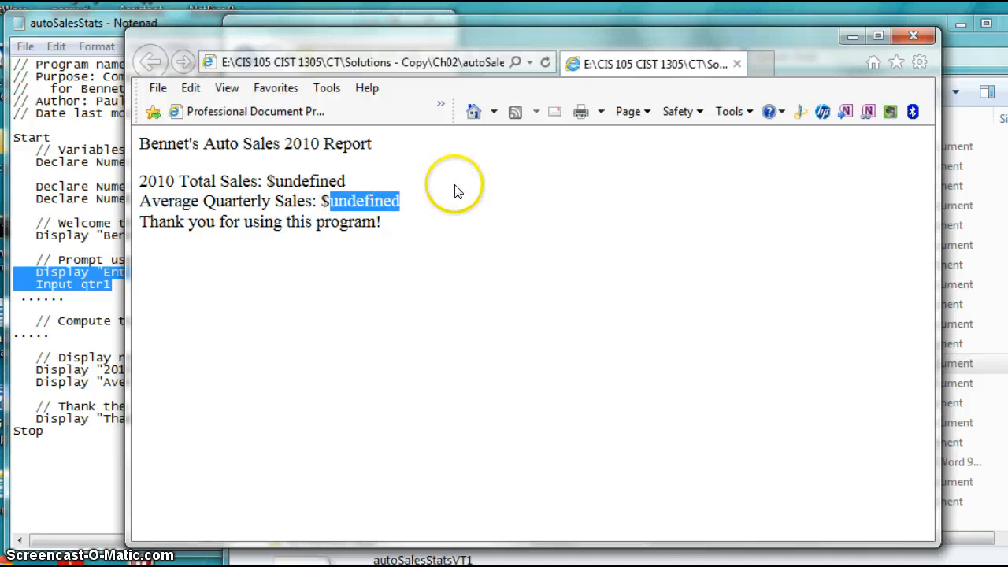
mouse_move(455, 188)
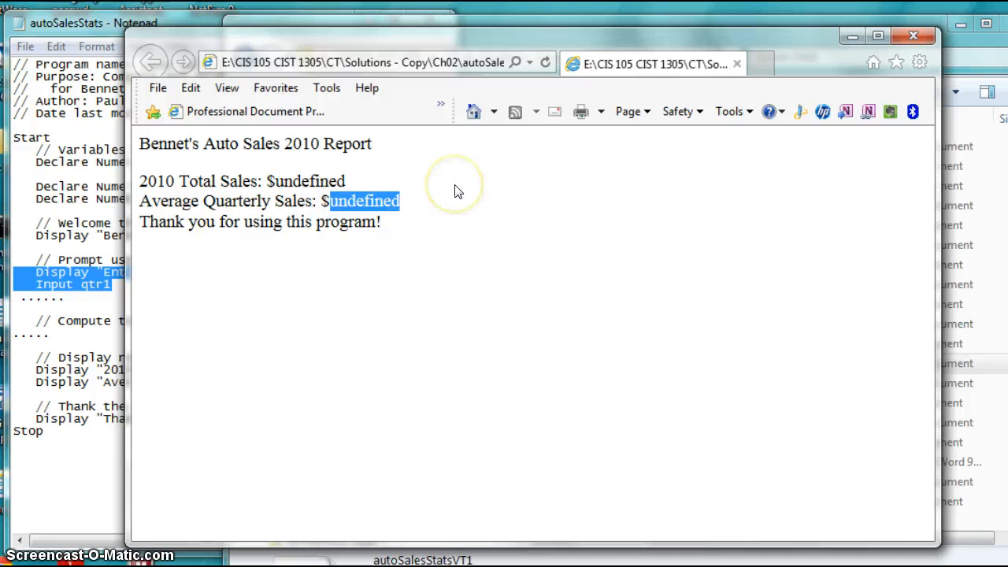
left_click(457, 192)
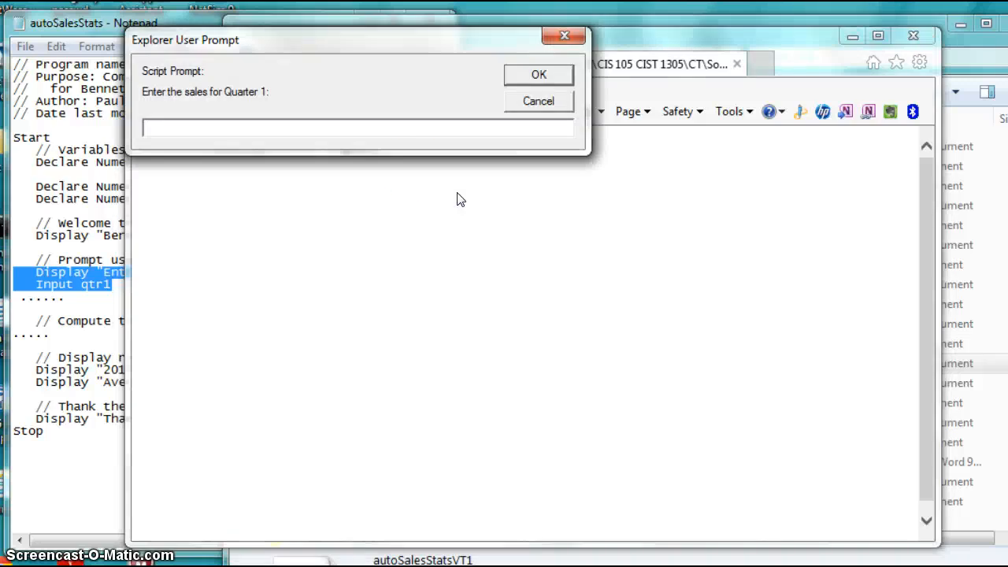
Step: Enter 889 as Quarter 1 sales, see the report still show $undefined, and close Internet Explorer
type("7")
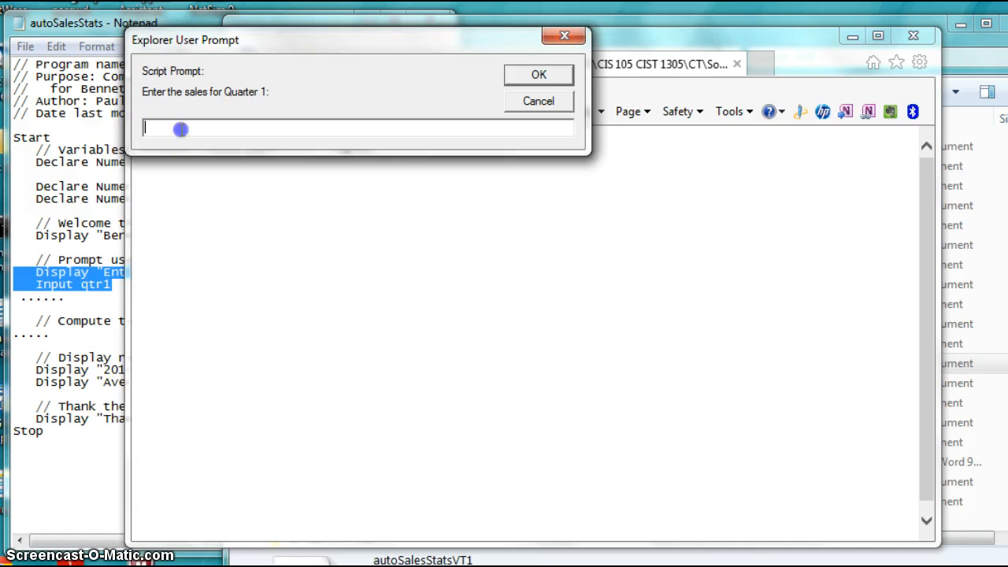
type("889")
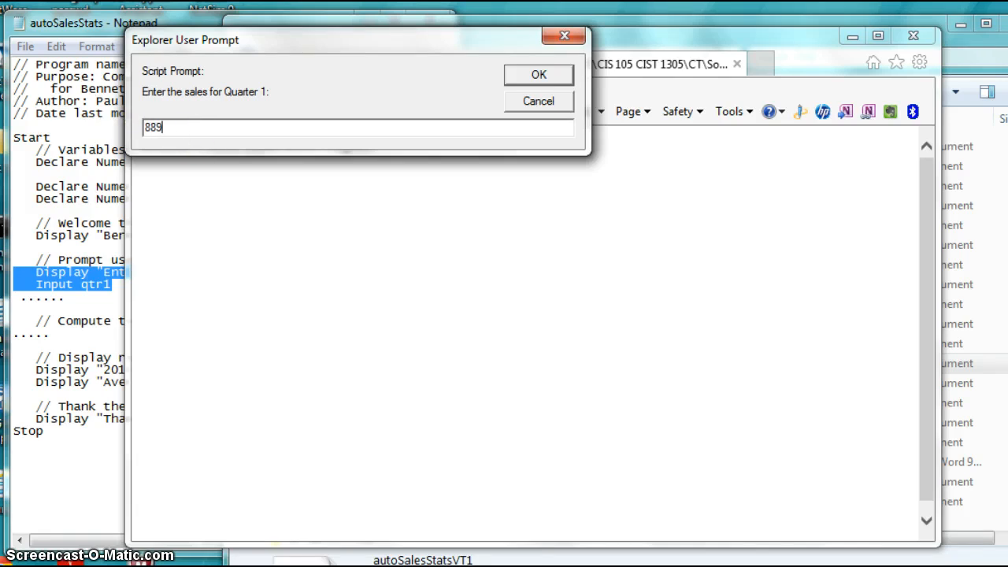
left_click(538, 74)
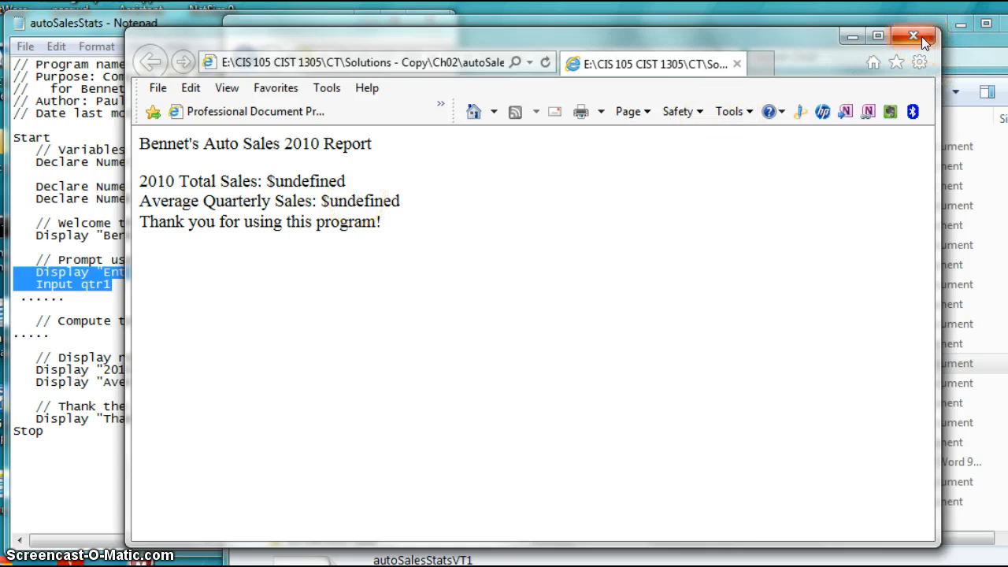
left_click(913, 36)
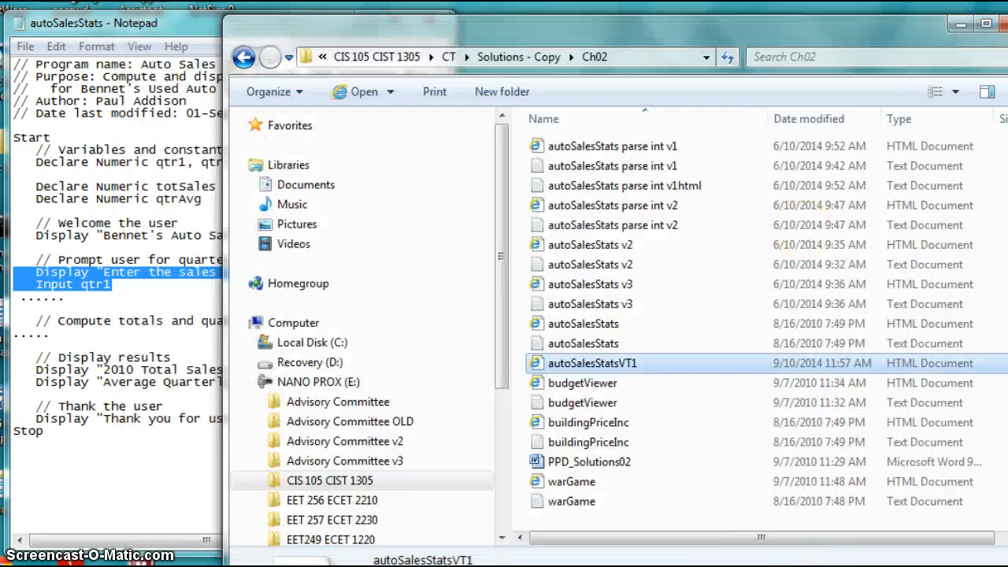